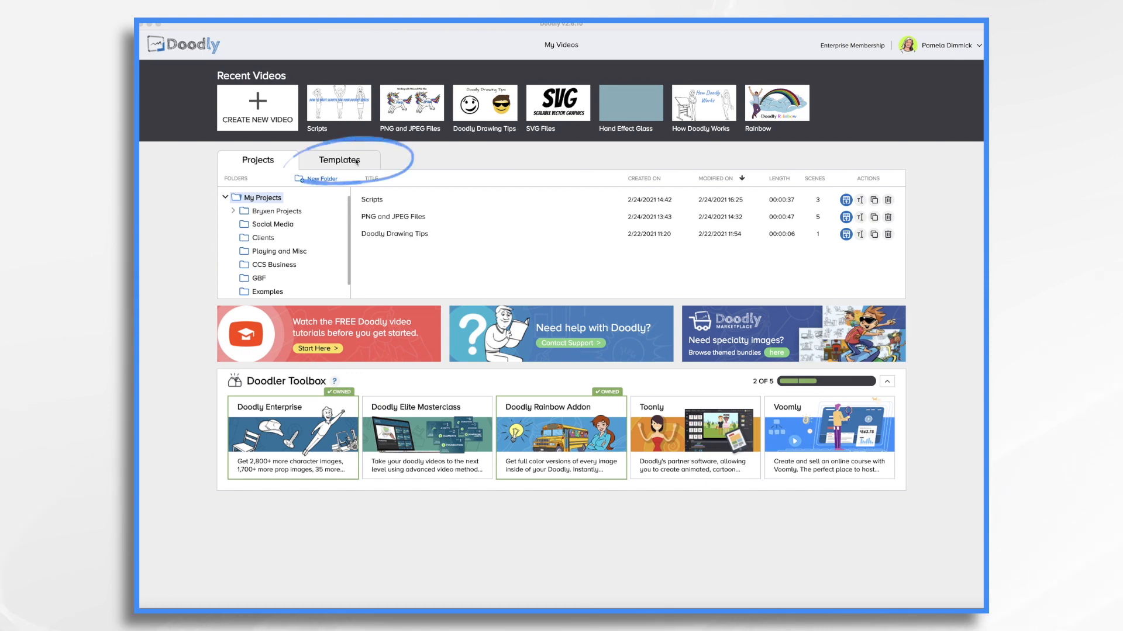
Open the Templates library and browse Events, then Holidays, to find Business Forecast - New Year.
click(340, 159)
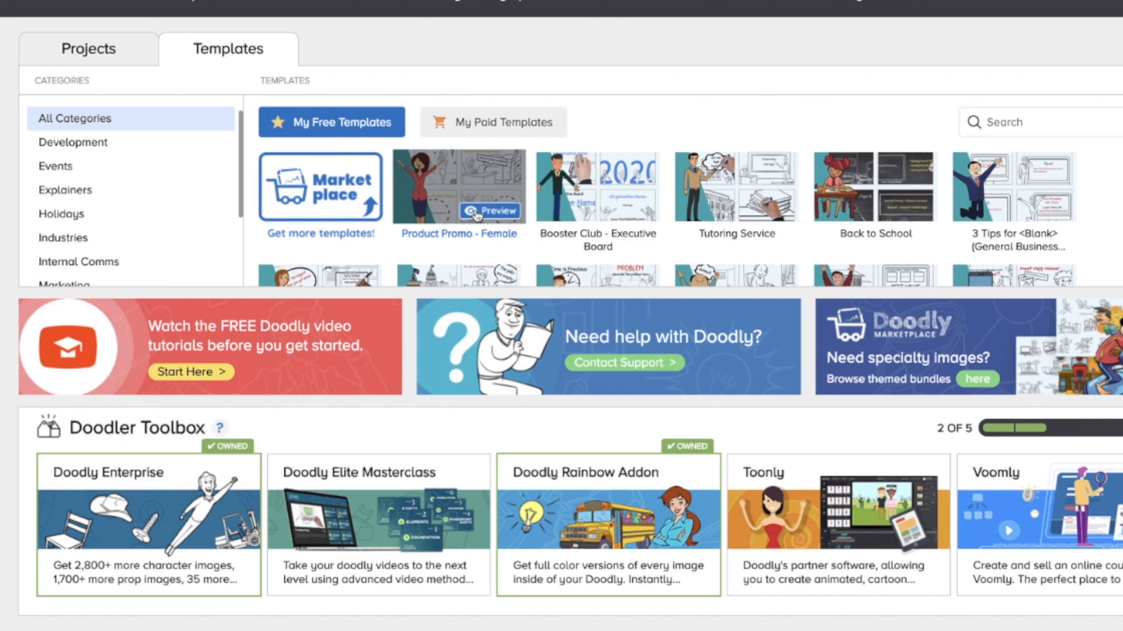
mouse_move(129, 141)
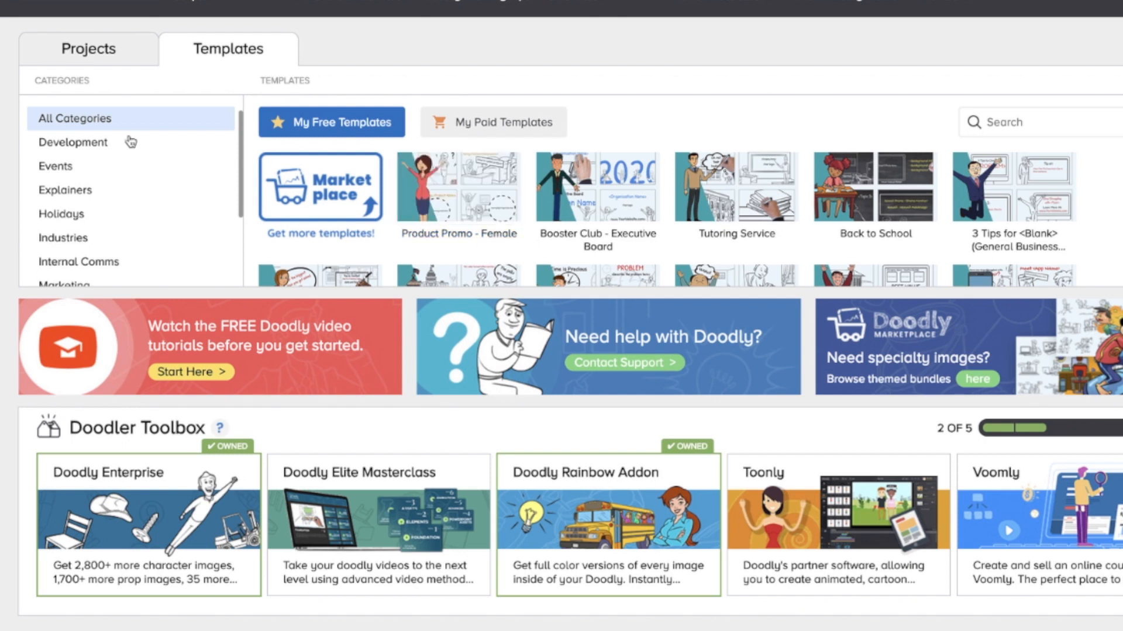
mouse_move(106, 153)
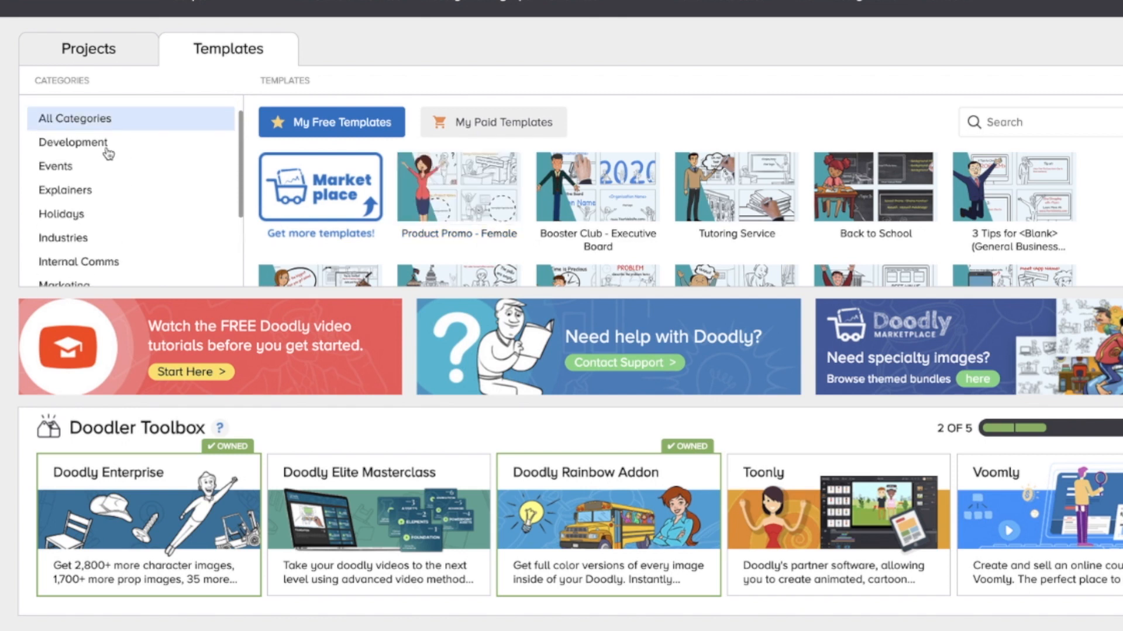
click(55, 166)
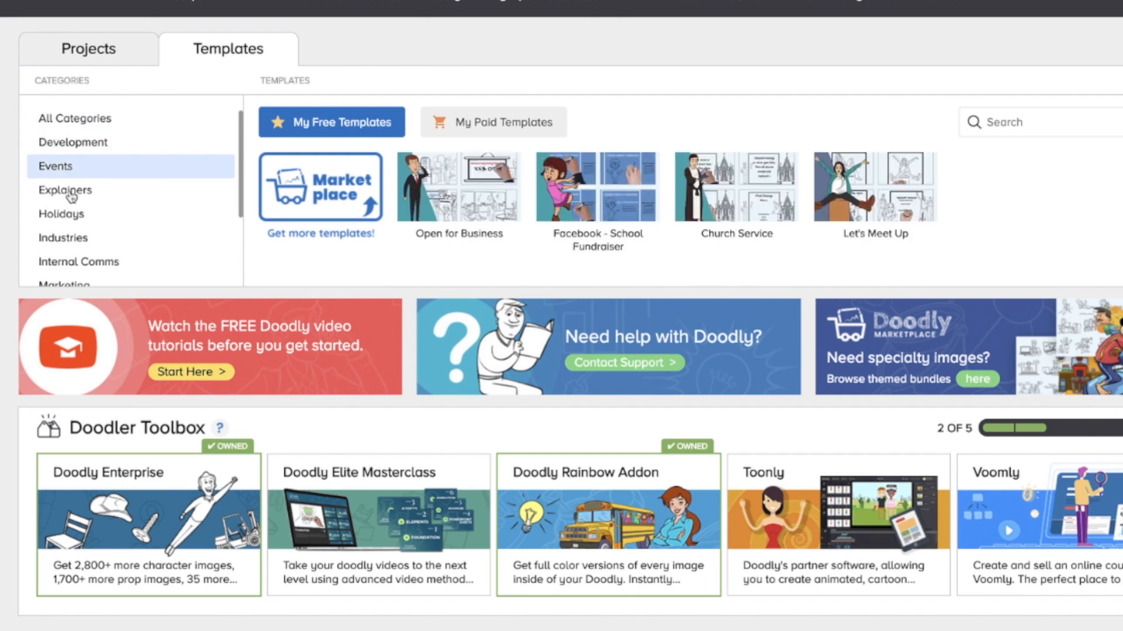
click(61, 213)
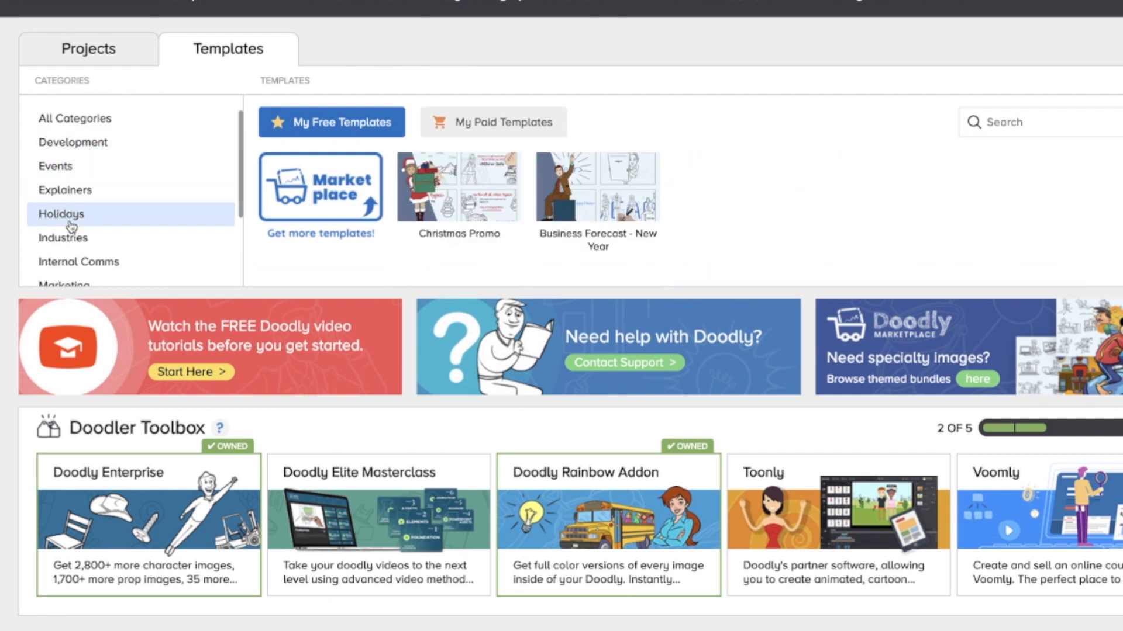
scroll(down, 3)
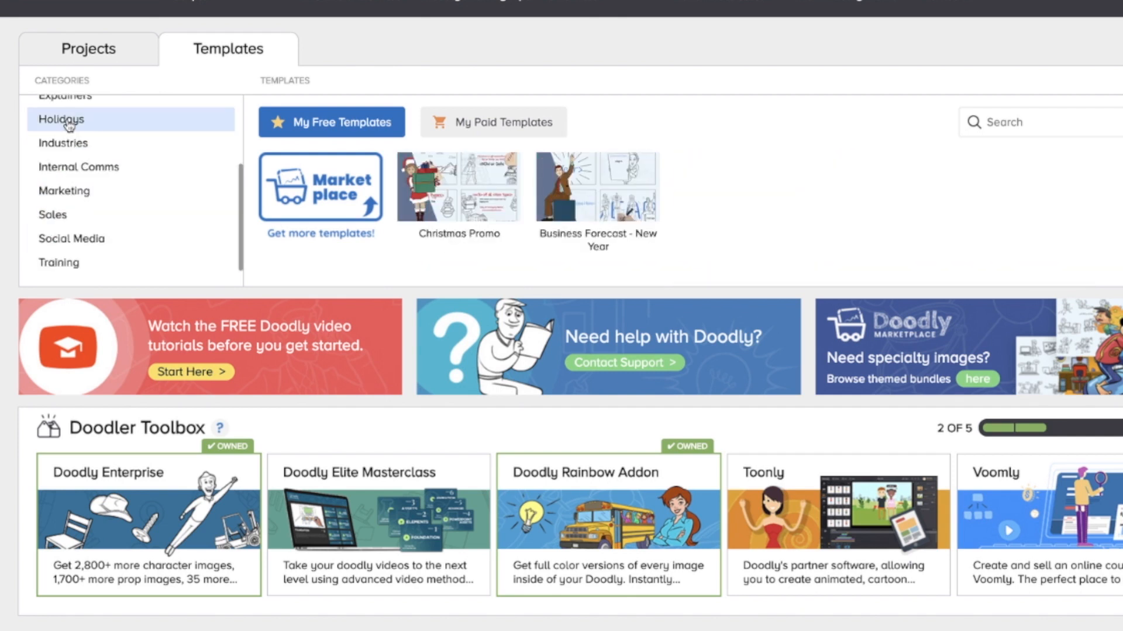
mouse_move(597, 186)
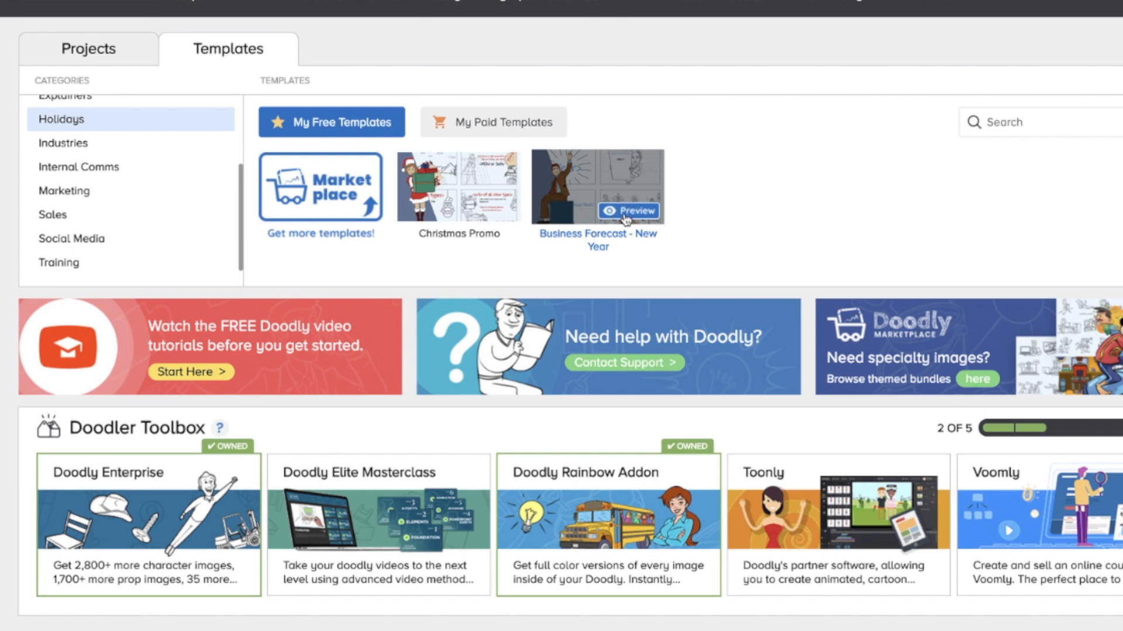
mouse_move(459, 185)
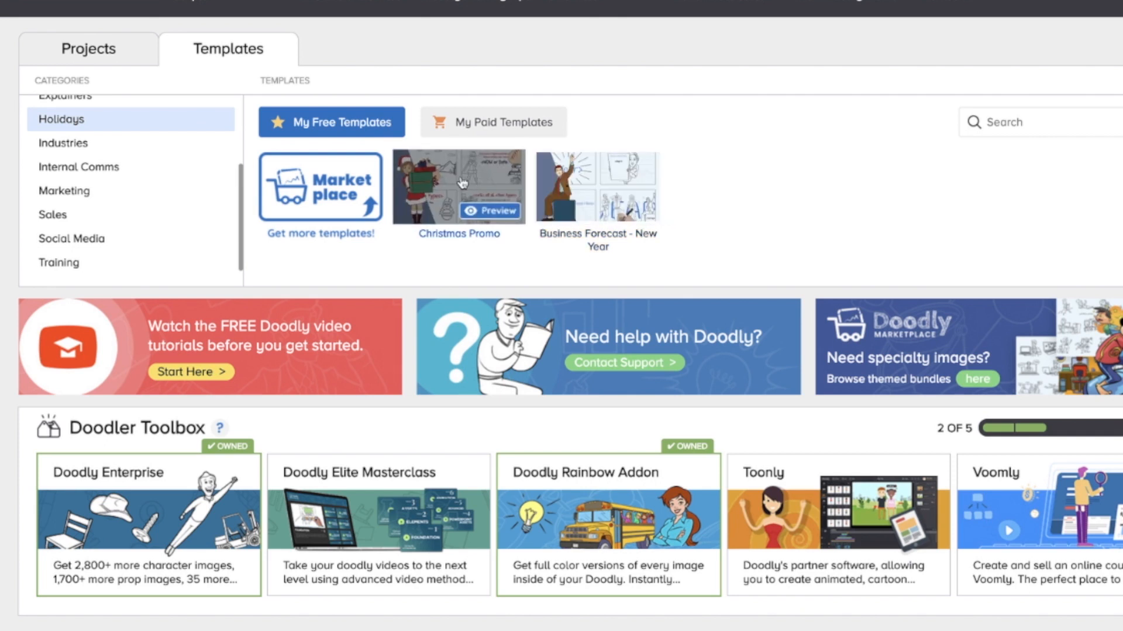
mouse_move(598, 188)
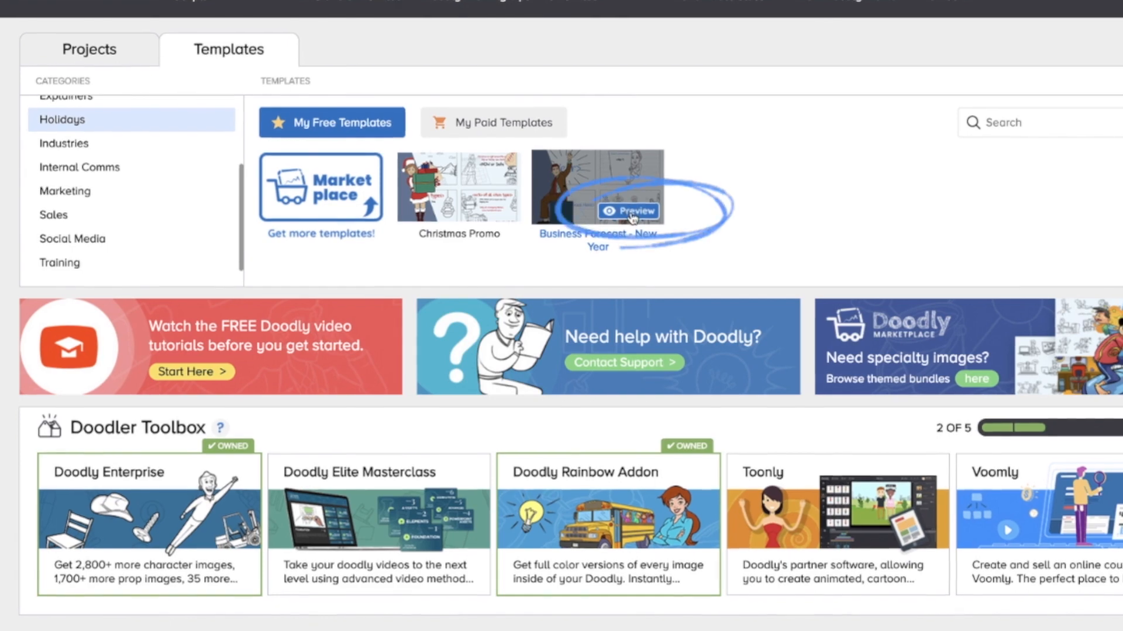
click(628, 211)
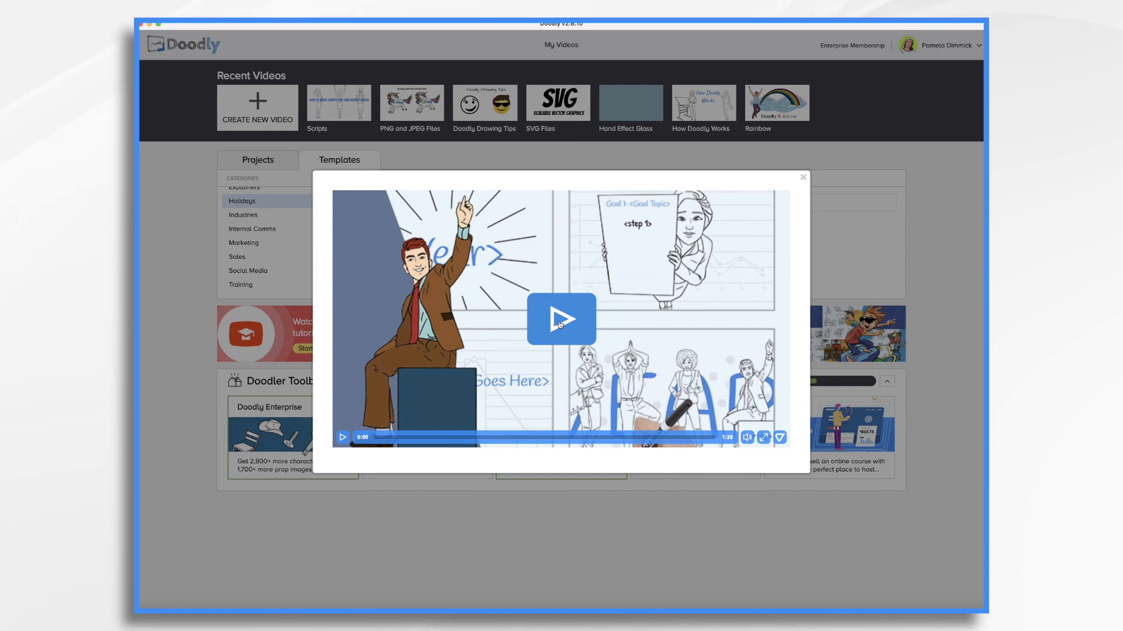
click(561, 320)
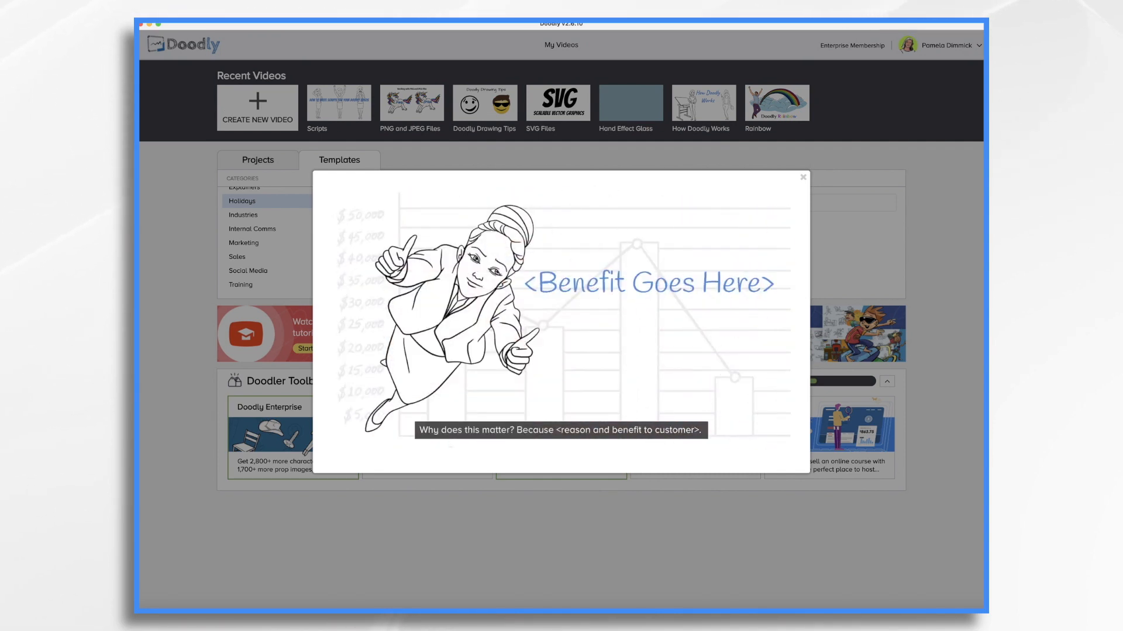
click(561, 315)
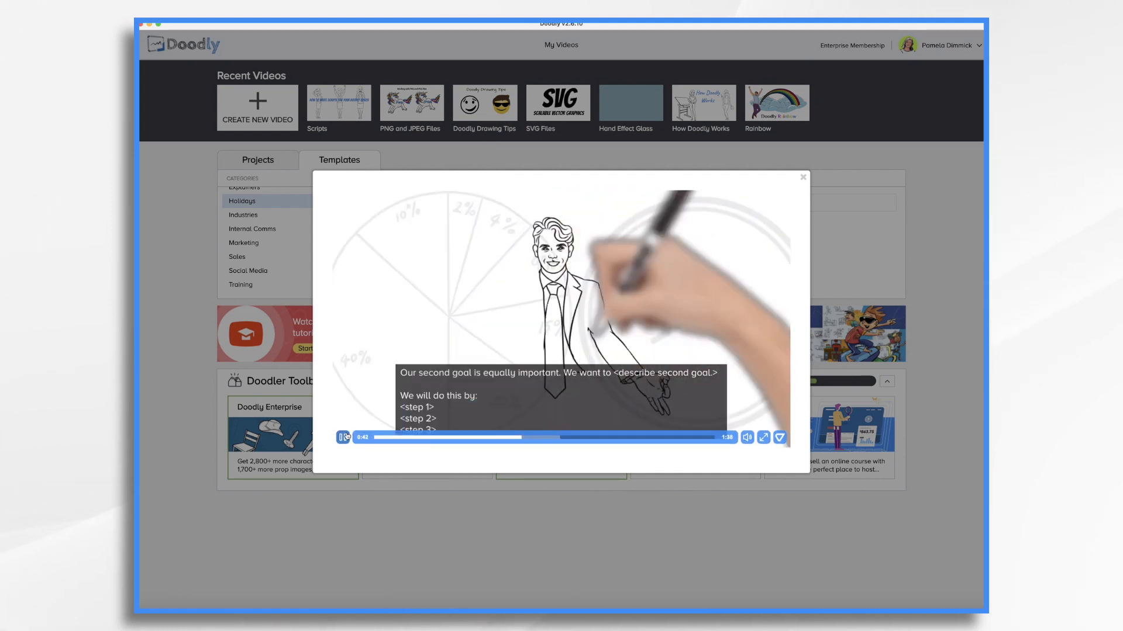
click(344, 437)
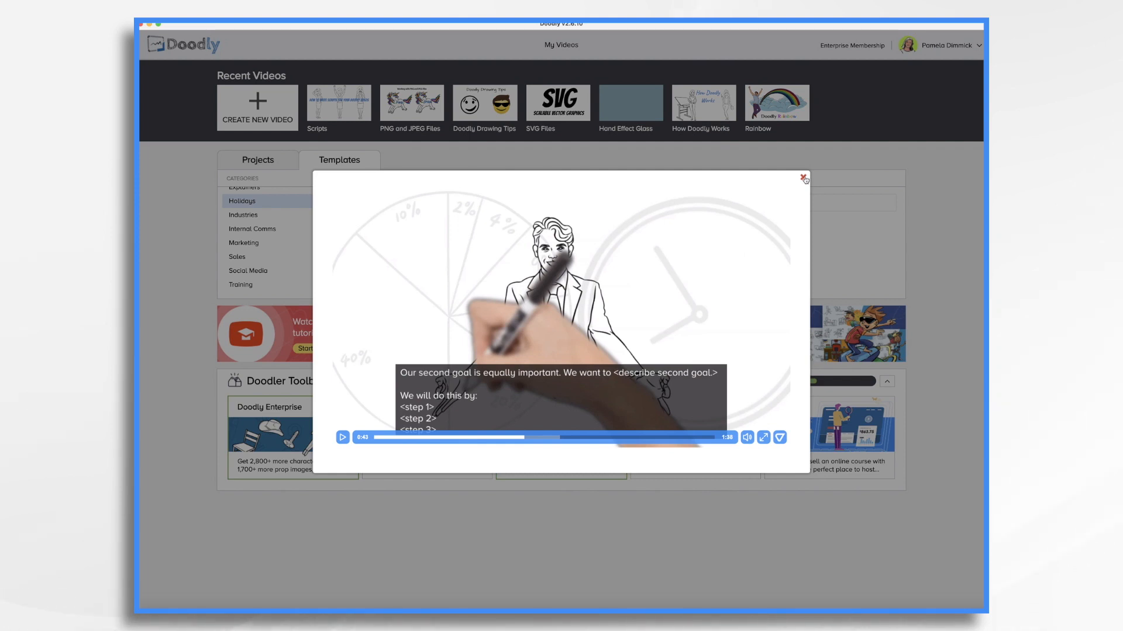
click(805, 179)
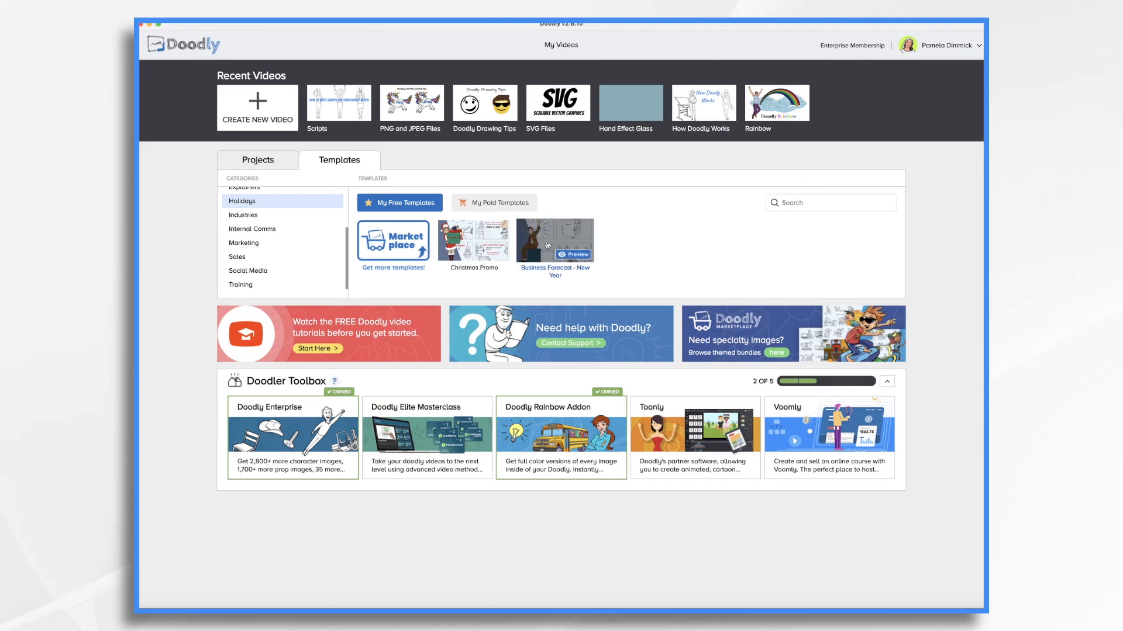
Create a video named 'Business Forecast 2021' from the Business Forecast - New Year template.
click(555, 240)
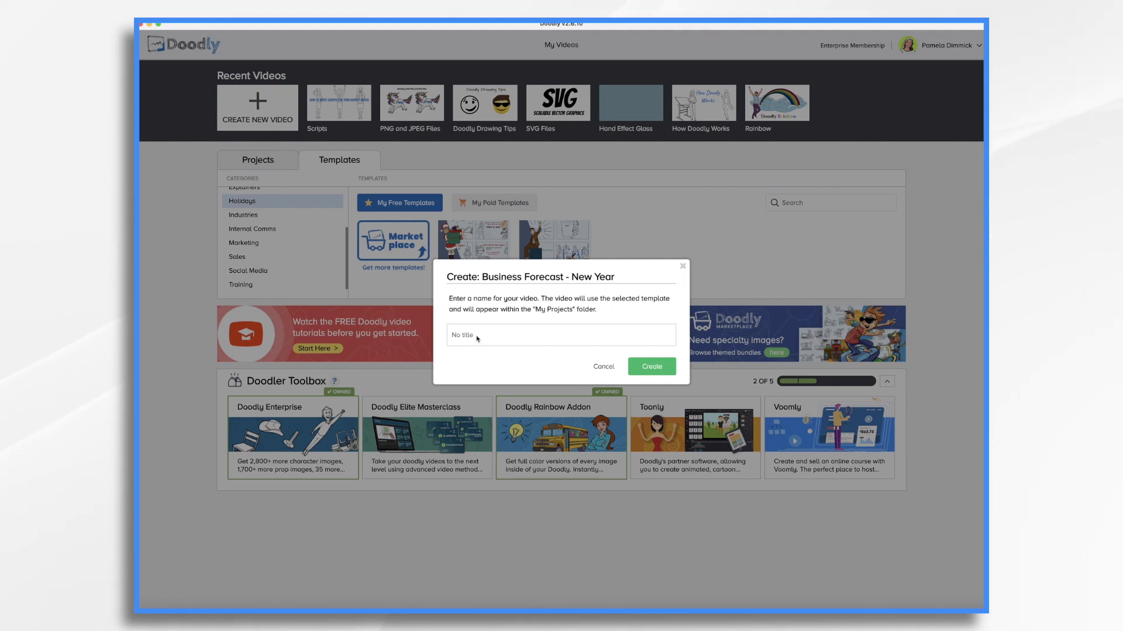
text(Business Forecast 2021)
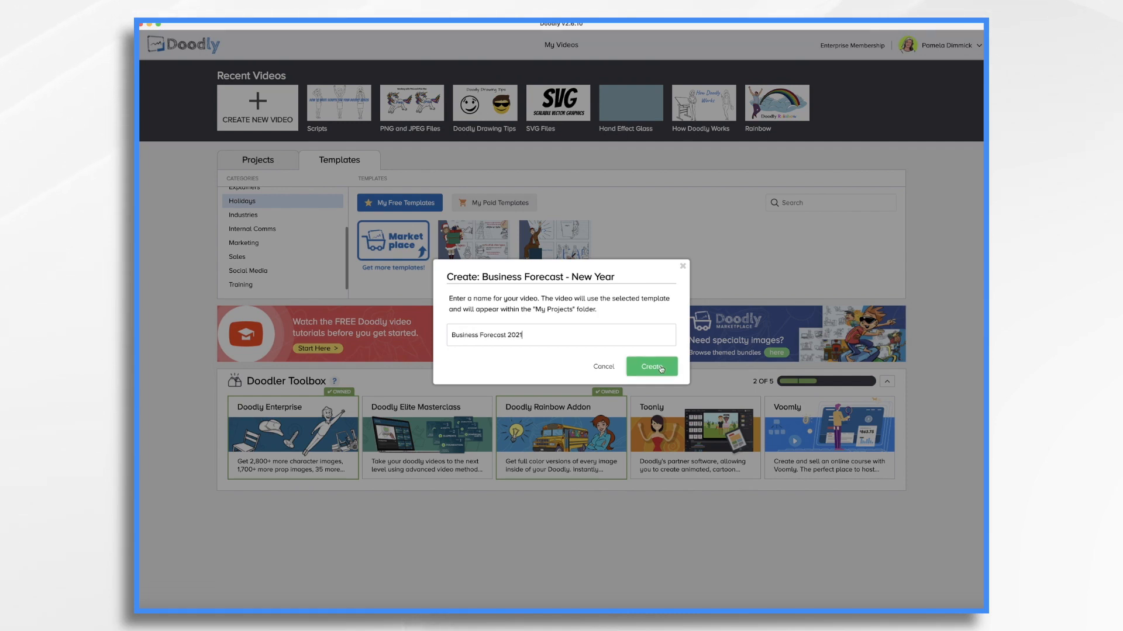
click(650, 366)
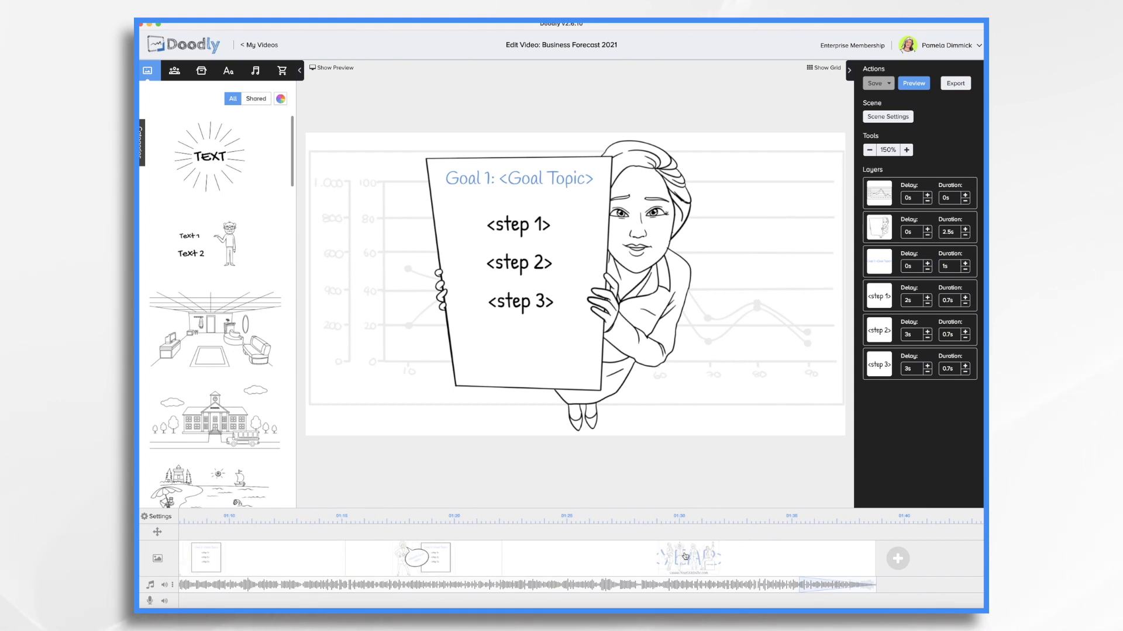
Change the opening scene's <Year> placeholder text to 2021.
click(689, 558)
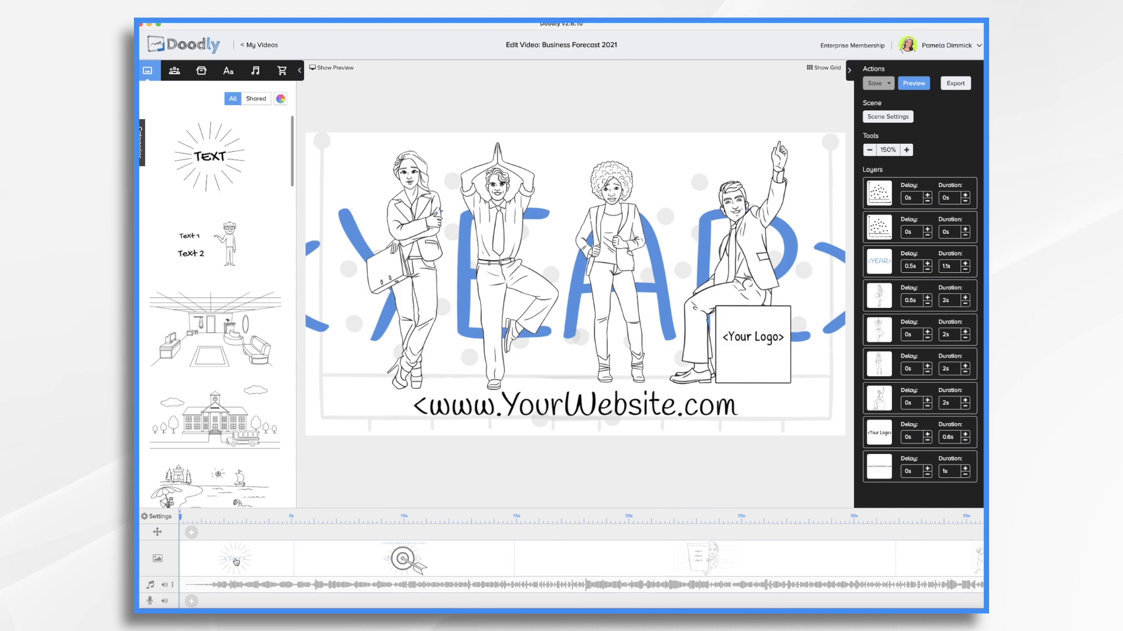
click(236, 557)
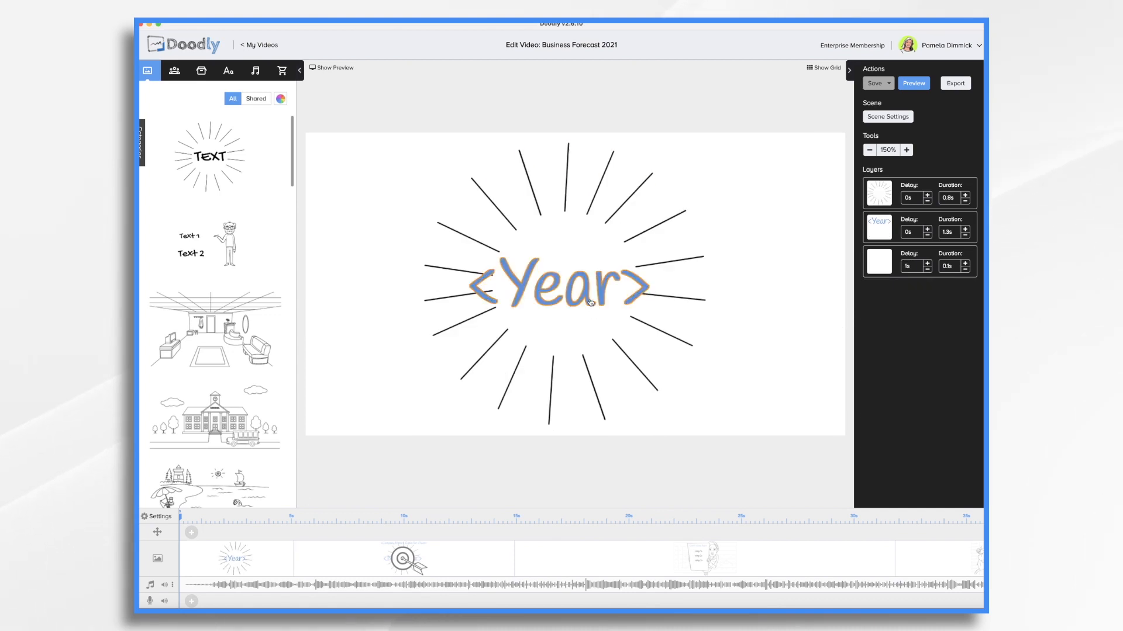
double_click(558, 285)
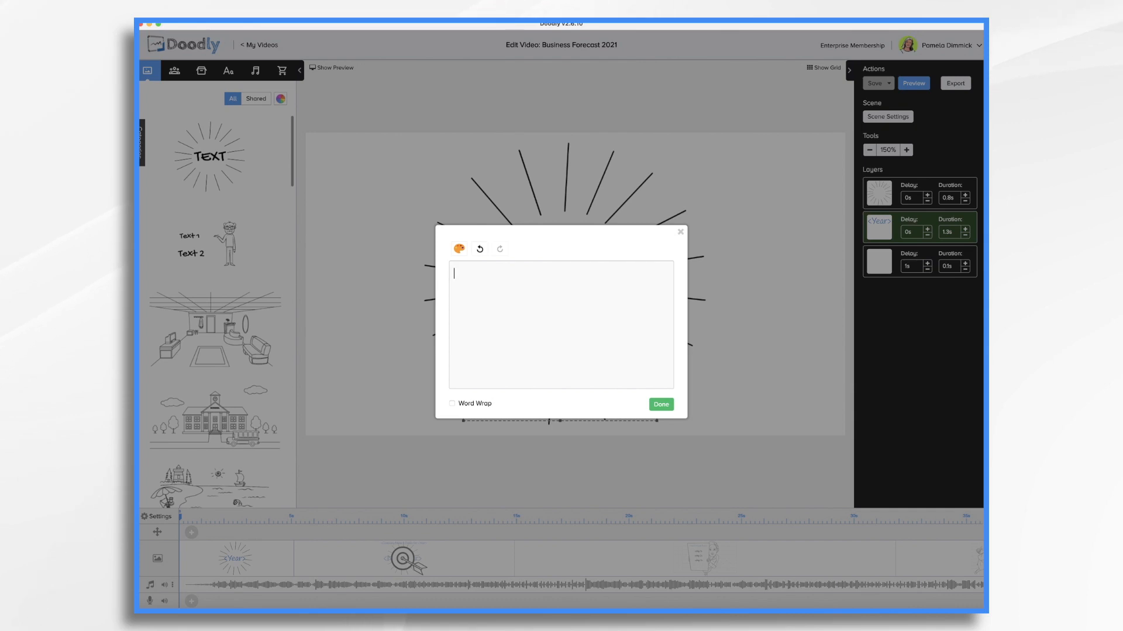
text(2021)
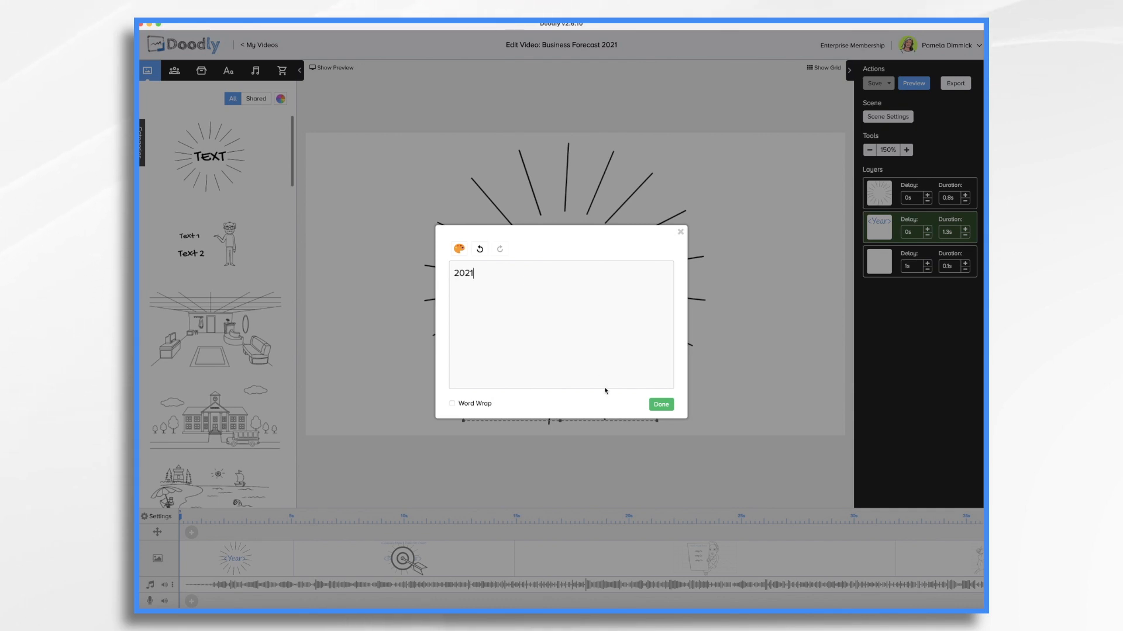
click(659, 405)
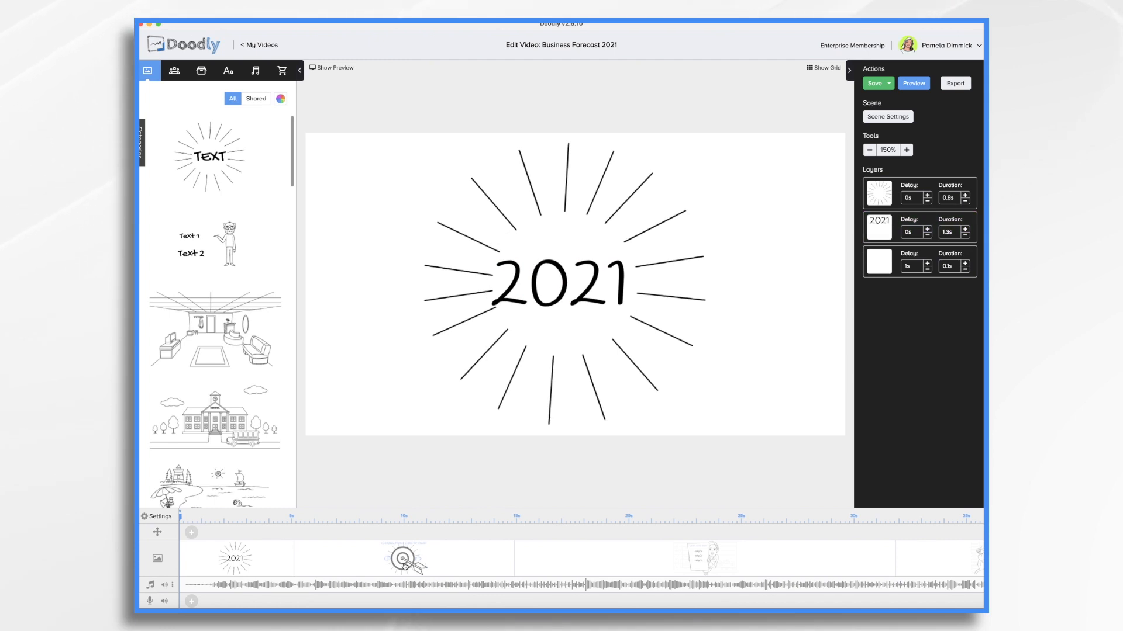
Retitle the second scene 'Acme Inc. Goals for 2021', replacing the Company Name and Year placeholders.
click(403, 558)
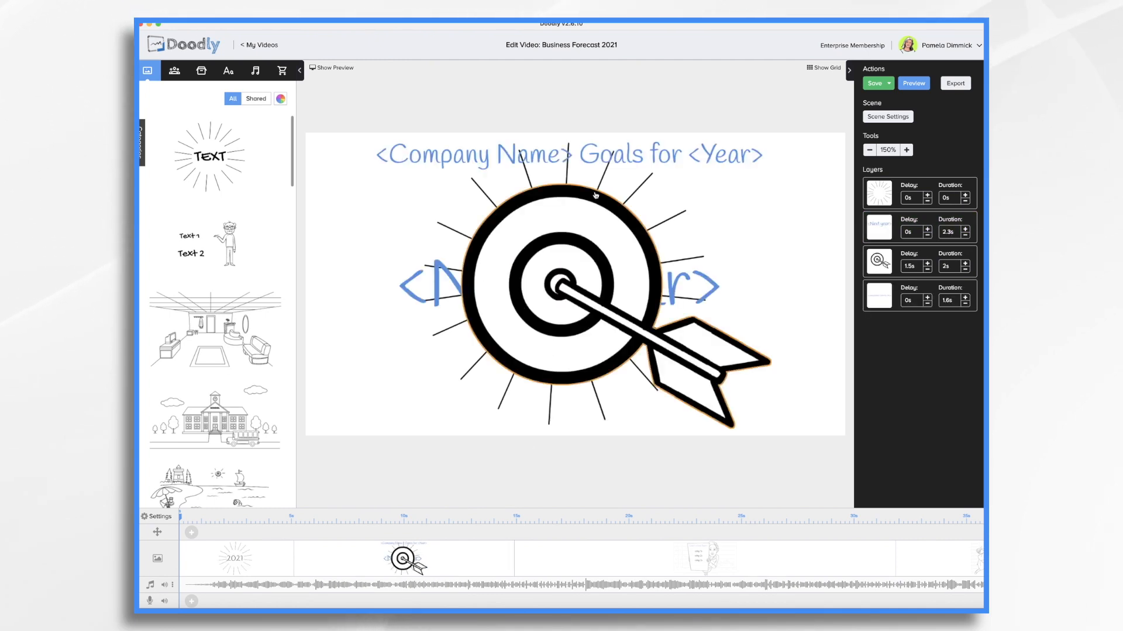
click(565, 154)
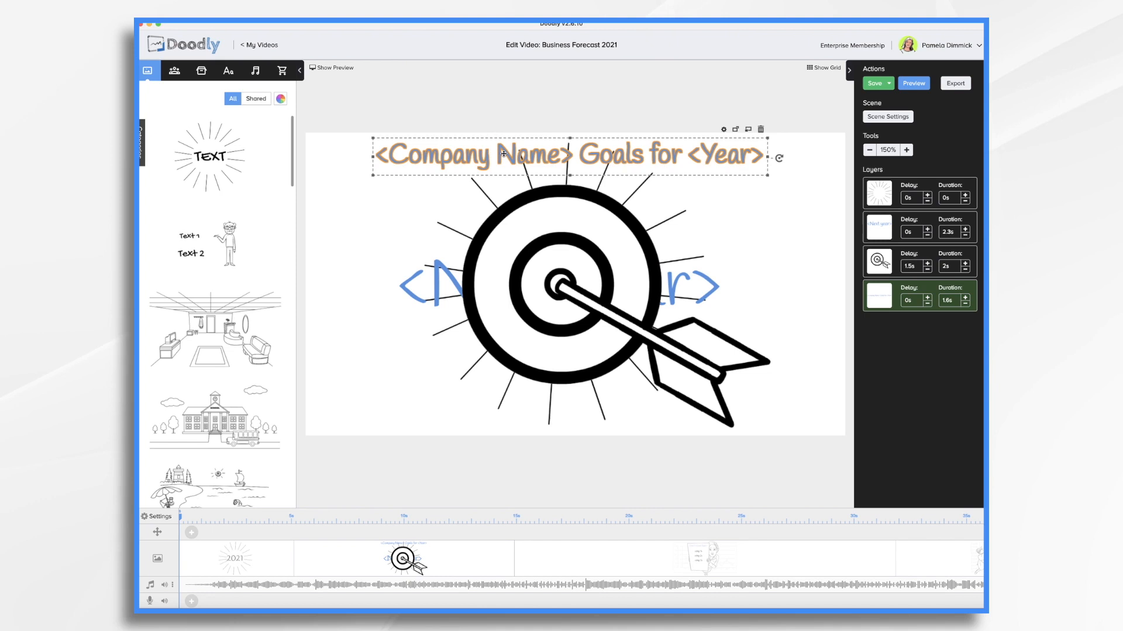
double_click(565, 154)
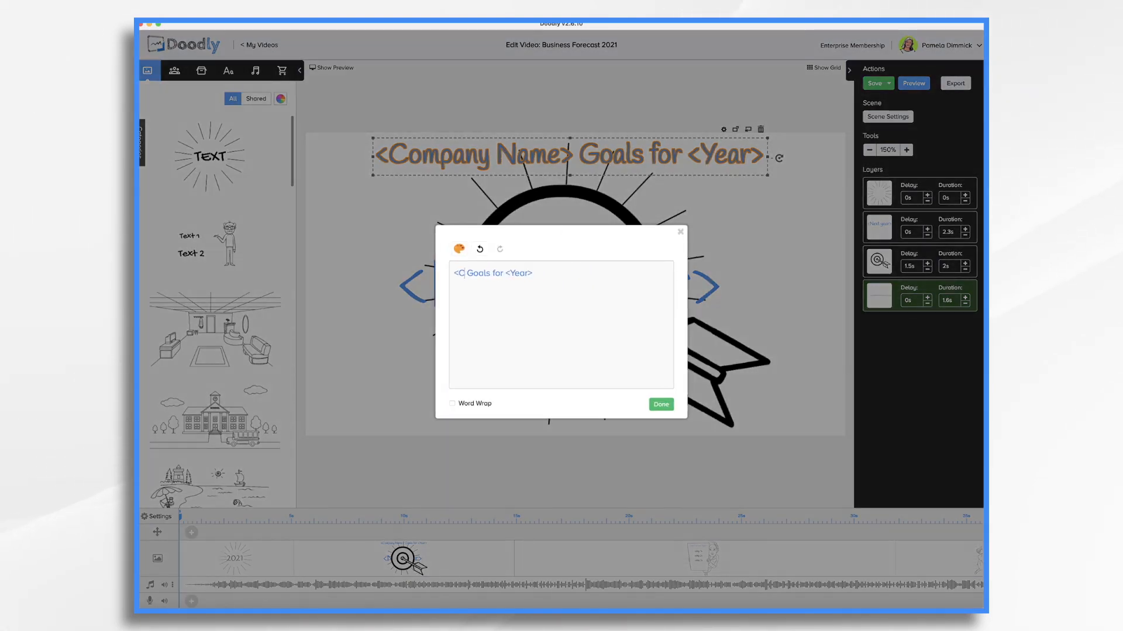
text(Acme Inc.)
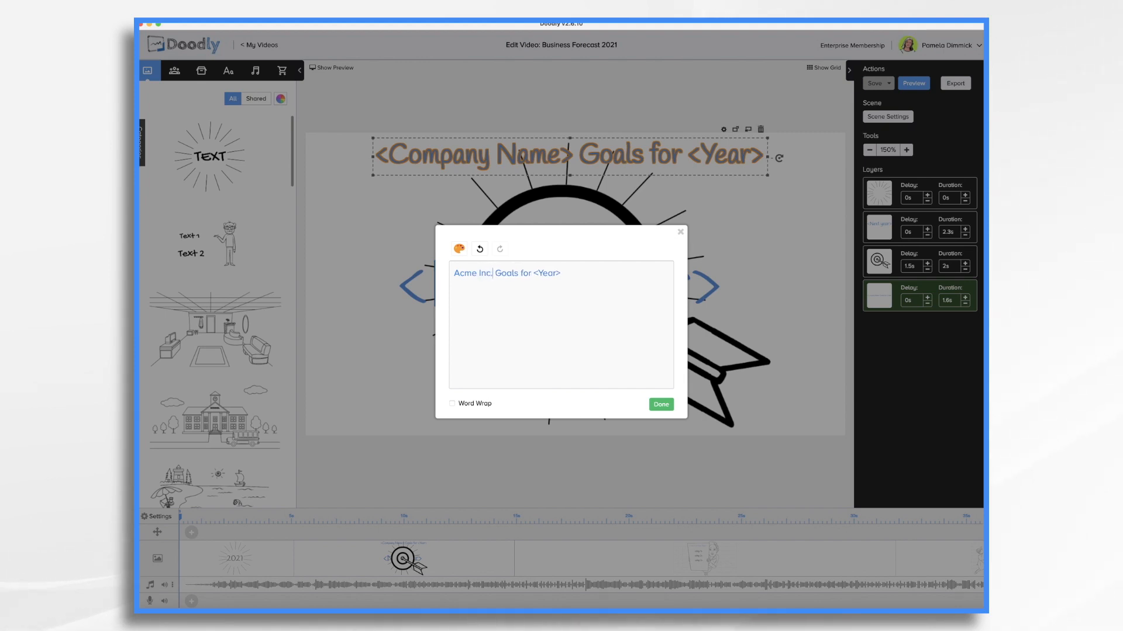
key(Backspace)
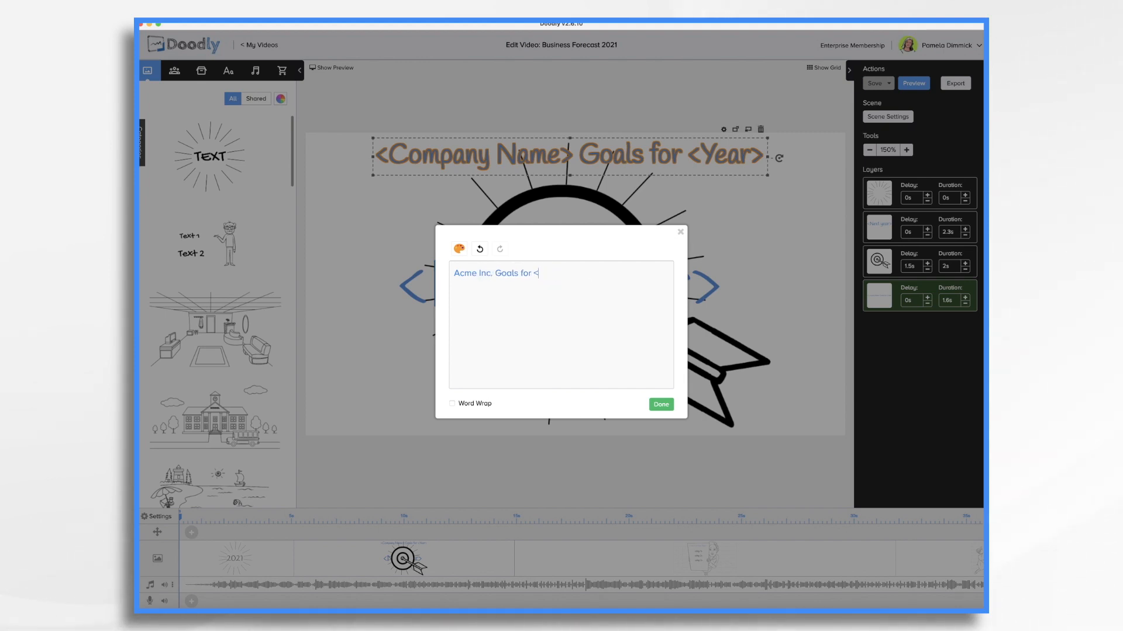
text(2021)
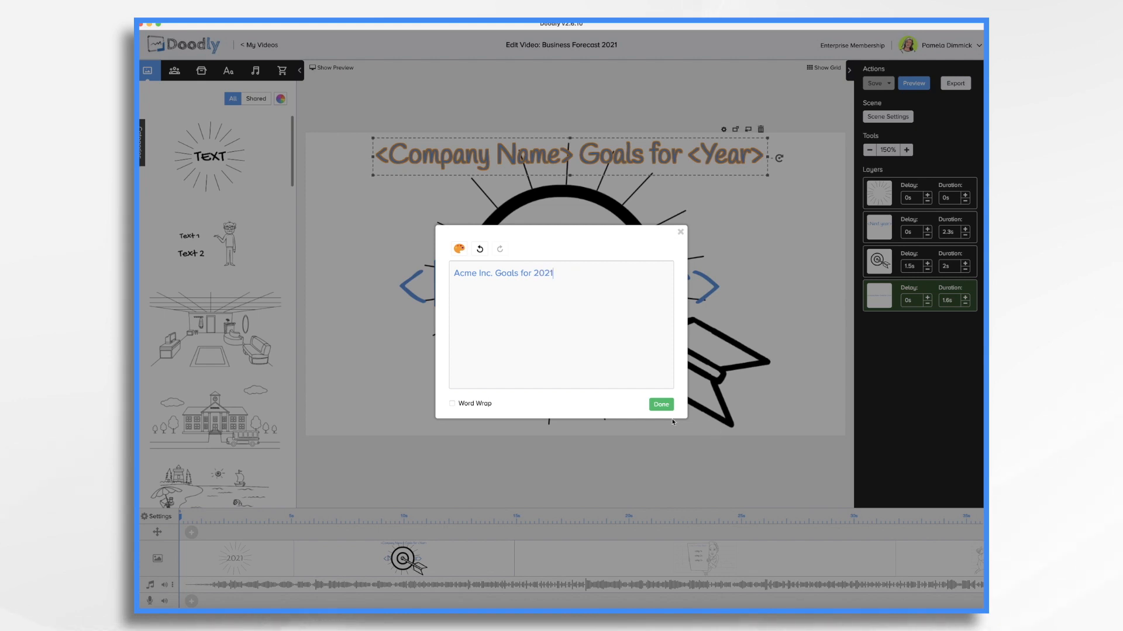
click(660, 404)
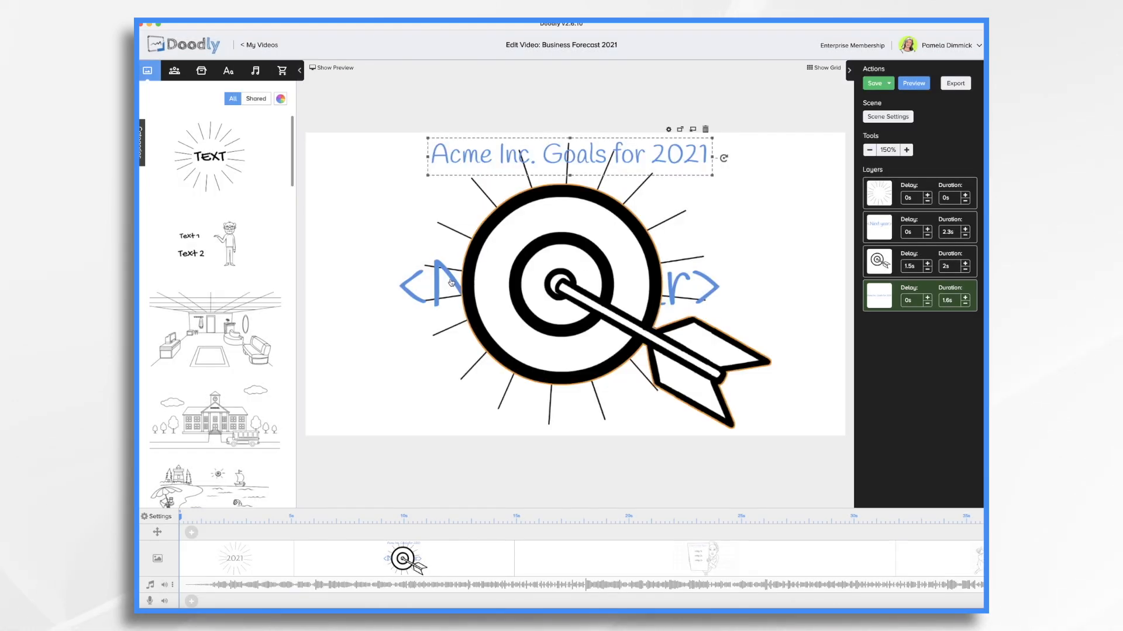
click(566, 279)
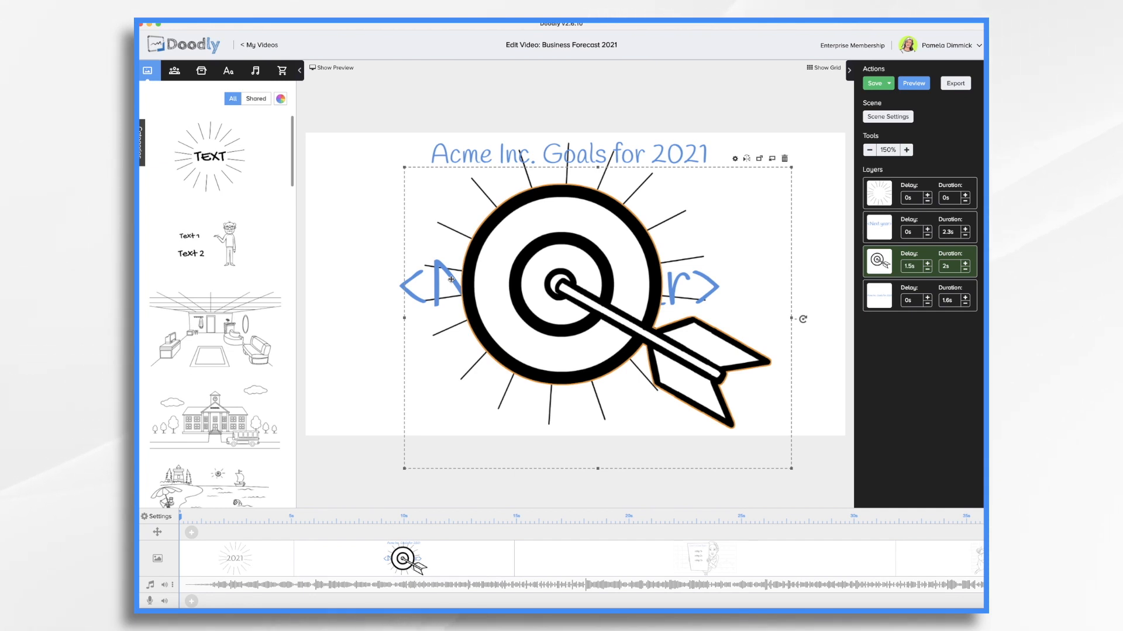
mouse_move(702, 282)
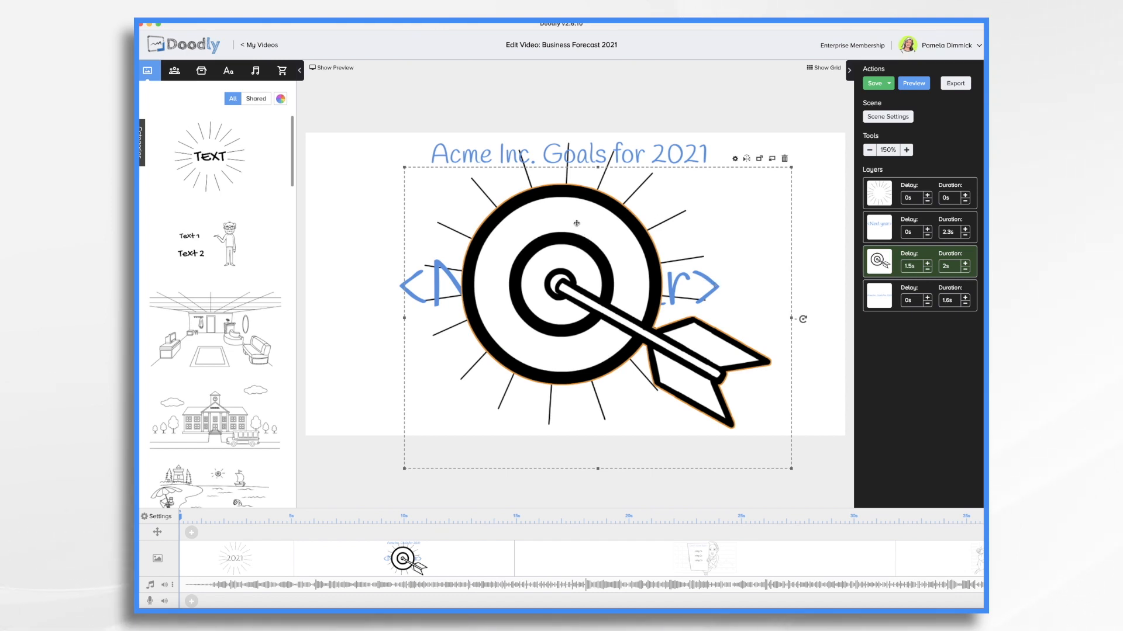
Replace the target scene's <Next year> placeholder text with 2021.
click(873, 83)
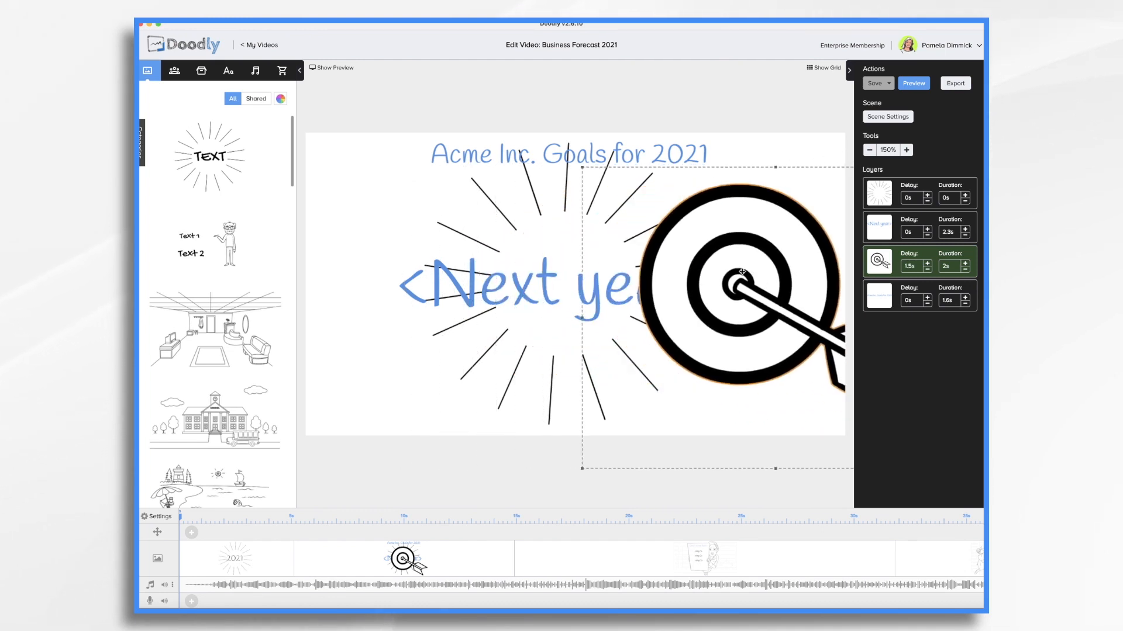
click(508, 285)
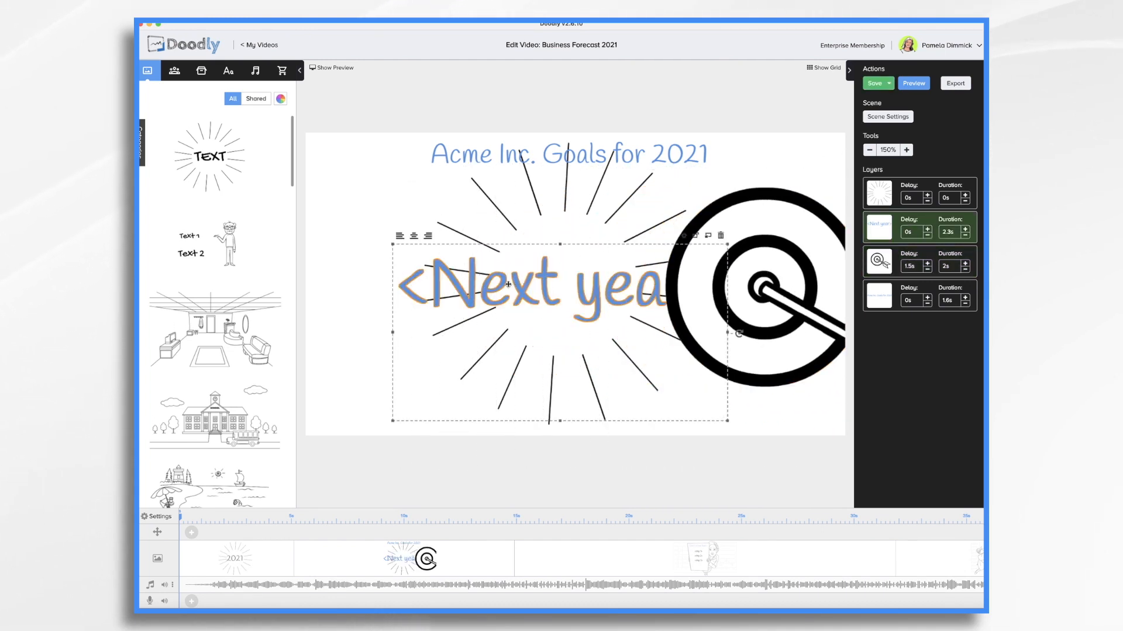
double_click(506, 284)
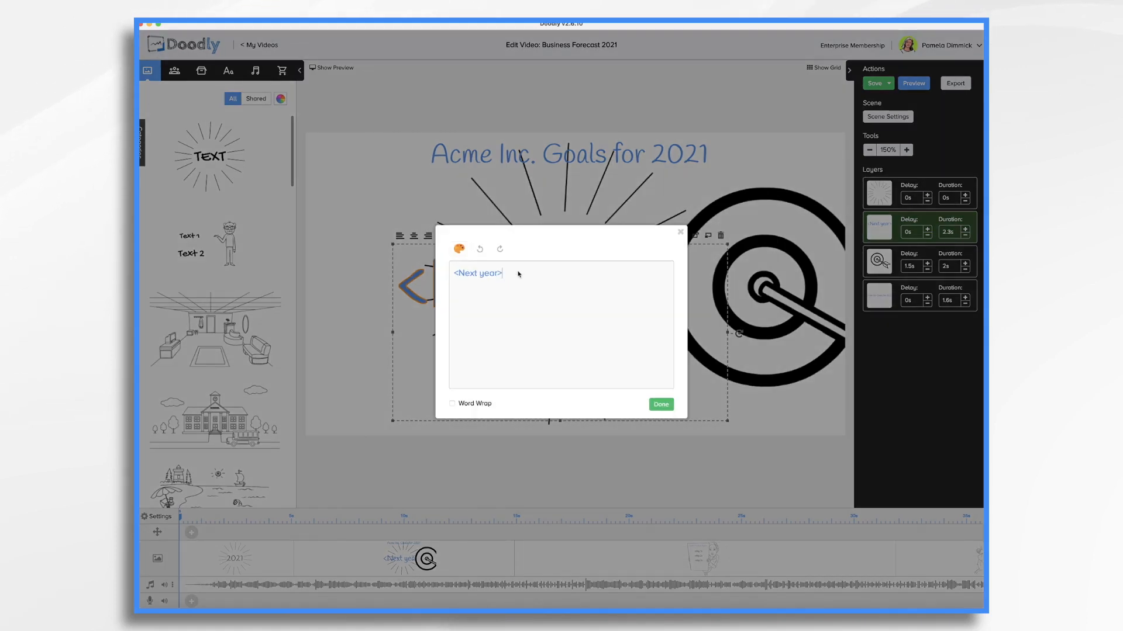
text(2021)
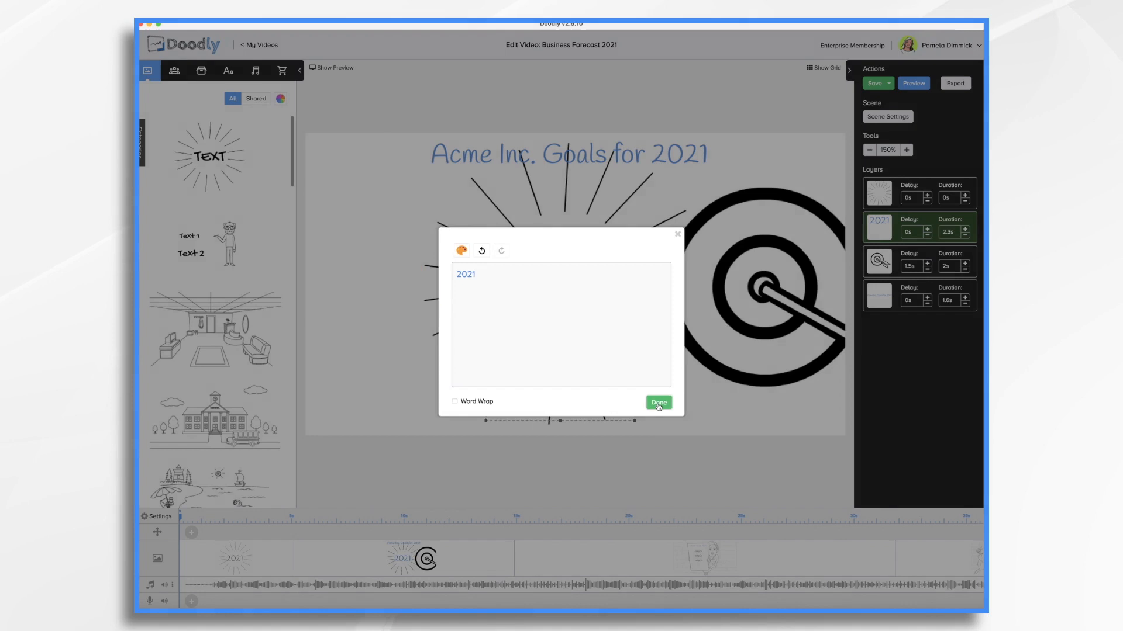
click(657, 402)
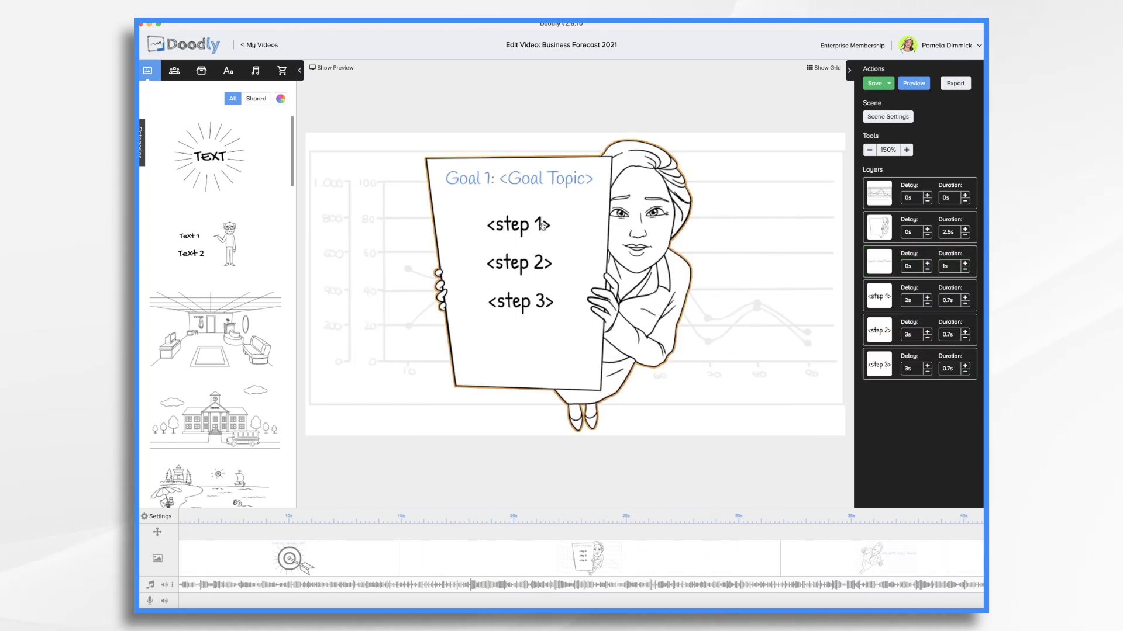
Change the goal board heading to 'Goal 1: Increase Sales'.
click(519, 178)
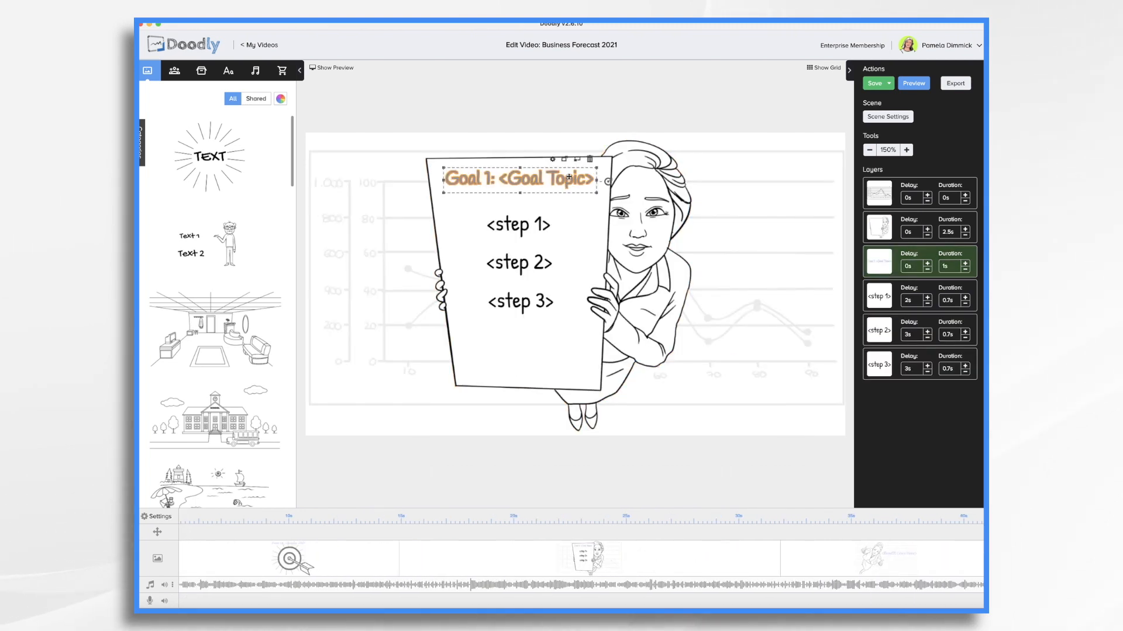
double_click(518, 179)
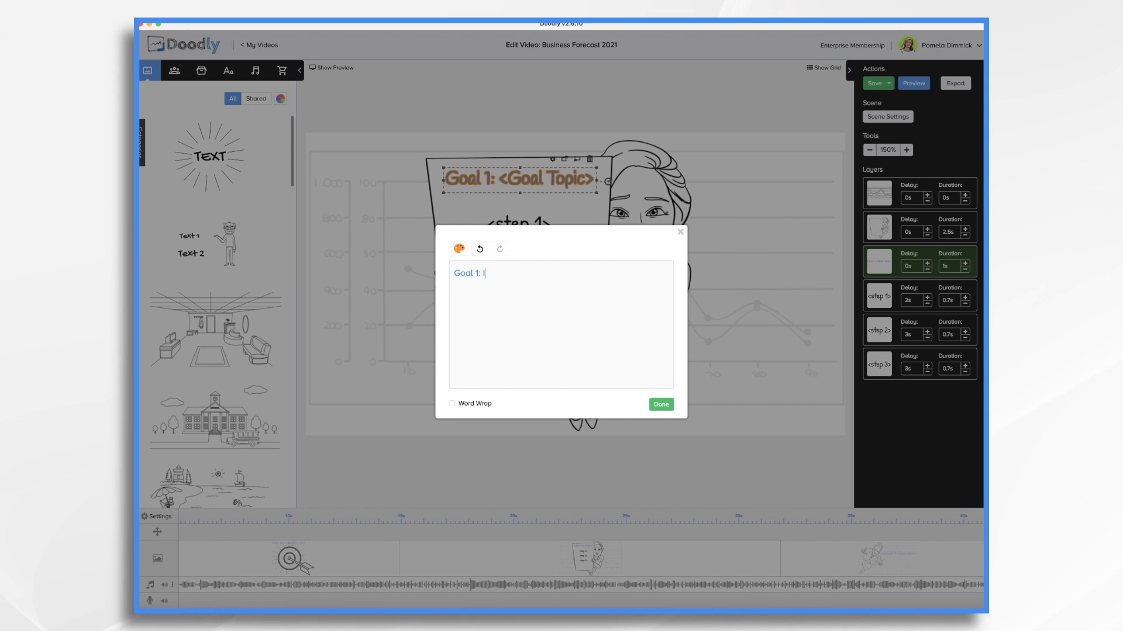
text(Increase Sales)
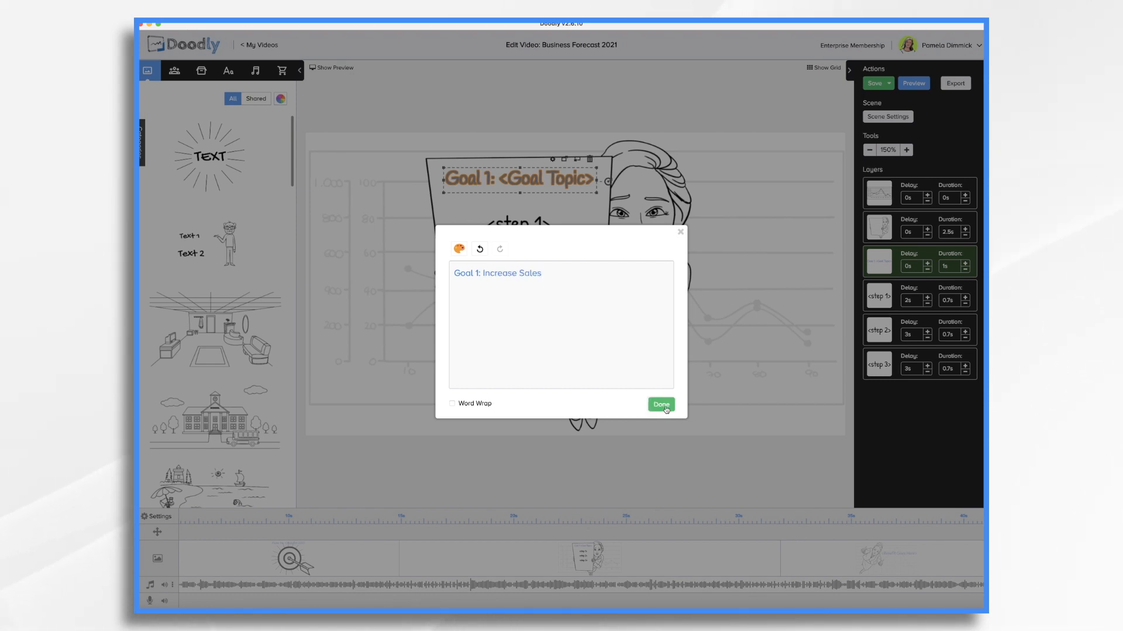
click(660, 404)
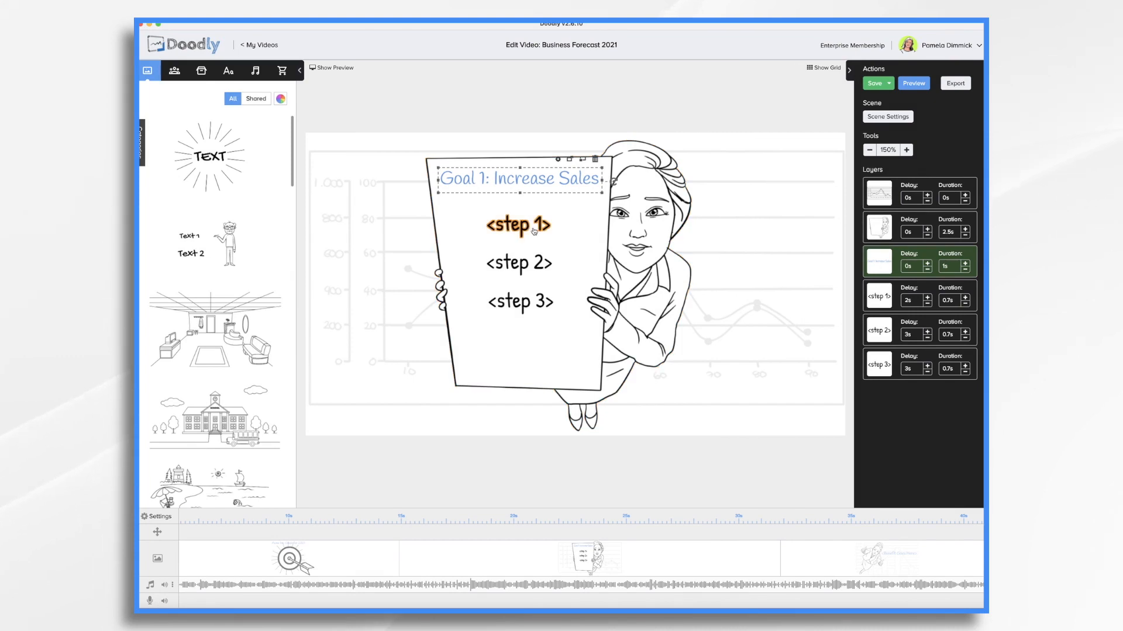
Replace the step placeholders with 'Hire More Staff' and 'Develop Incentives'.
click(518, 224)
text(Hire More)
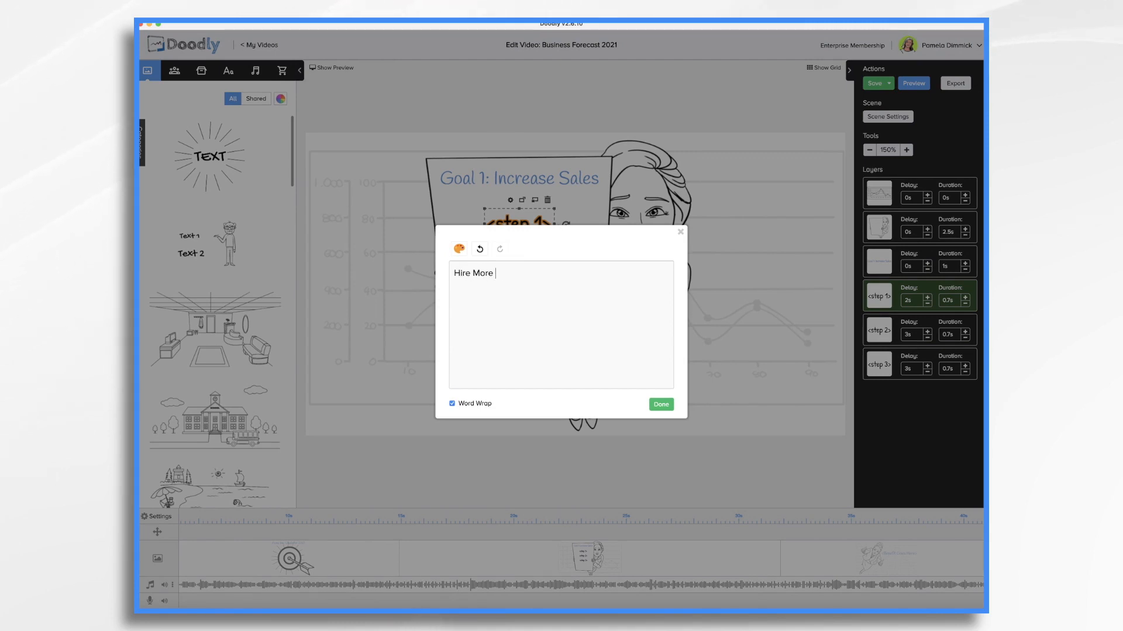
click(659, 404)
text(D)
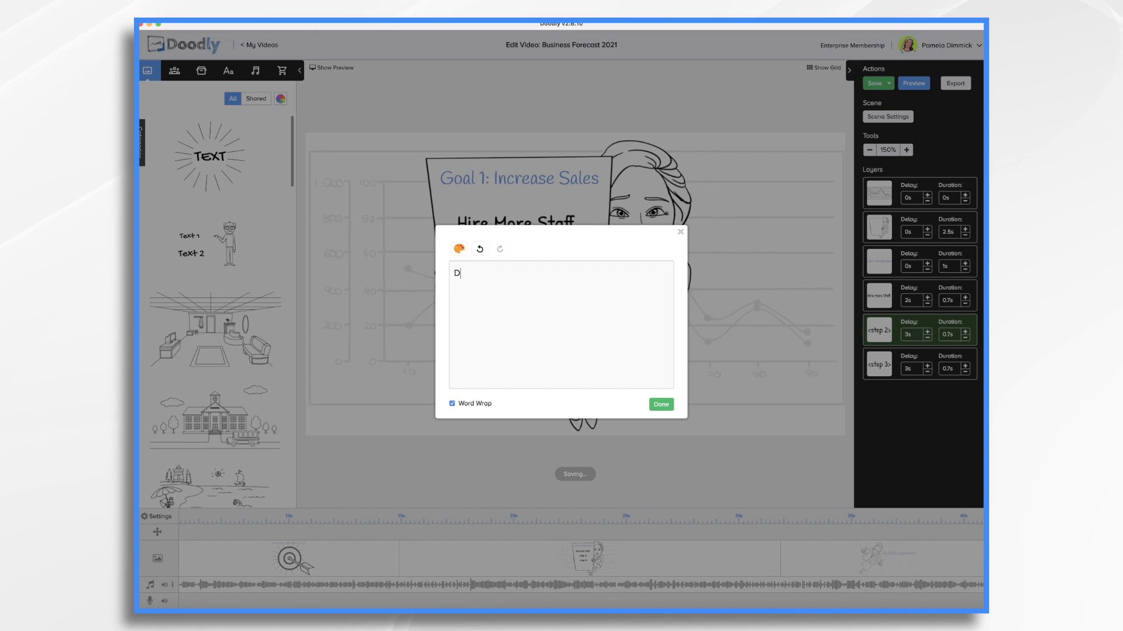
text(evelop INcentiv)
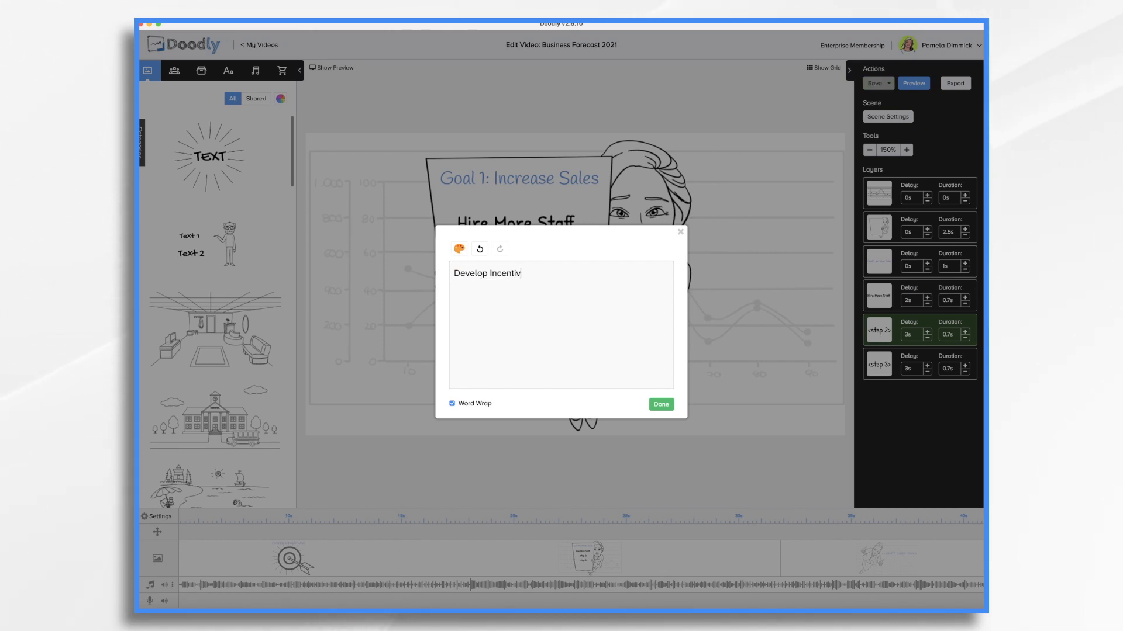
text(es)
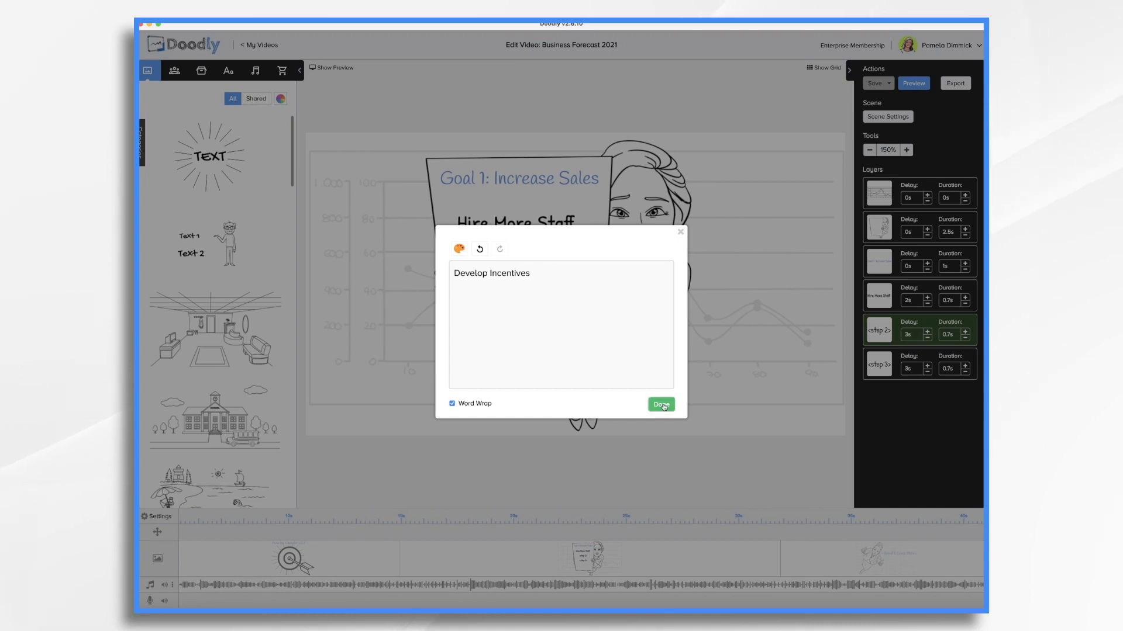
click(659, 405)
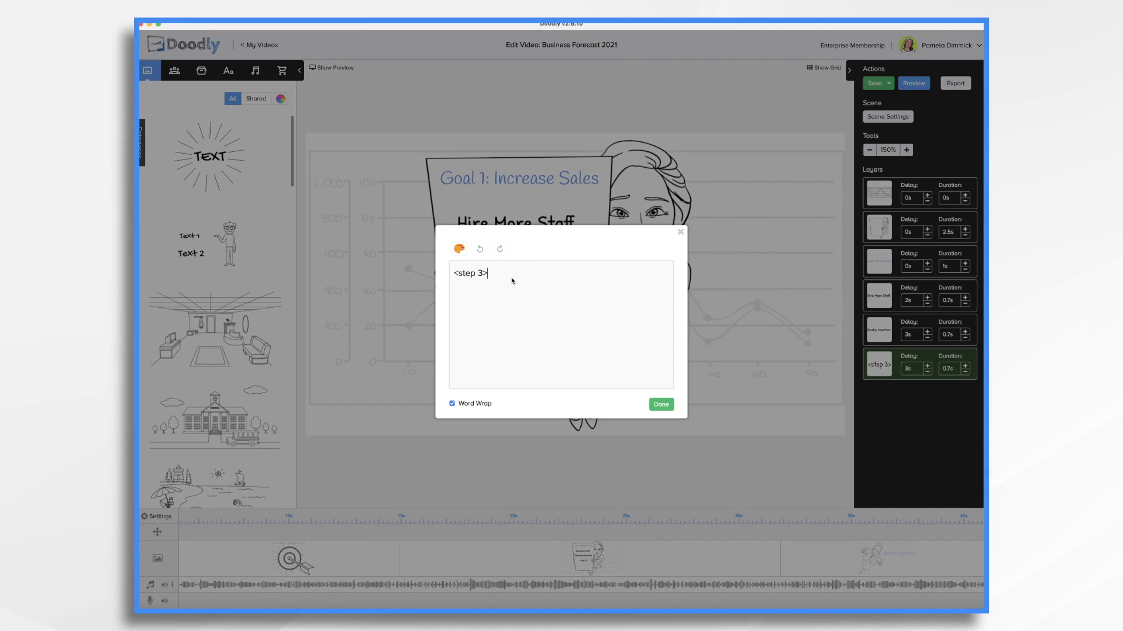
Add the 'Monthly Promotions' step and move it to the top of the board.
text(Promot)
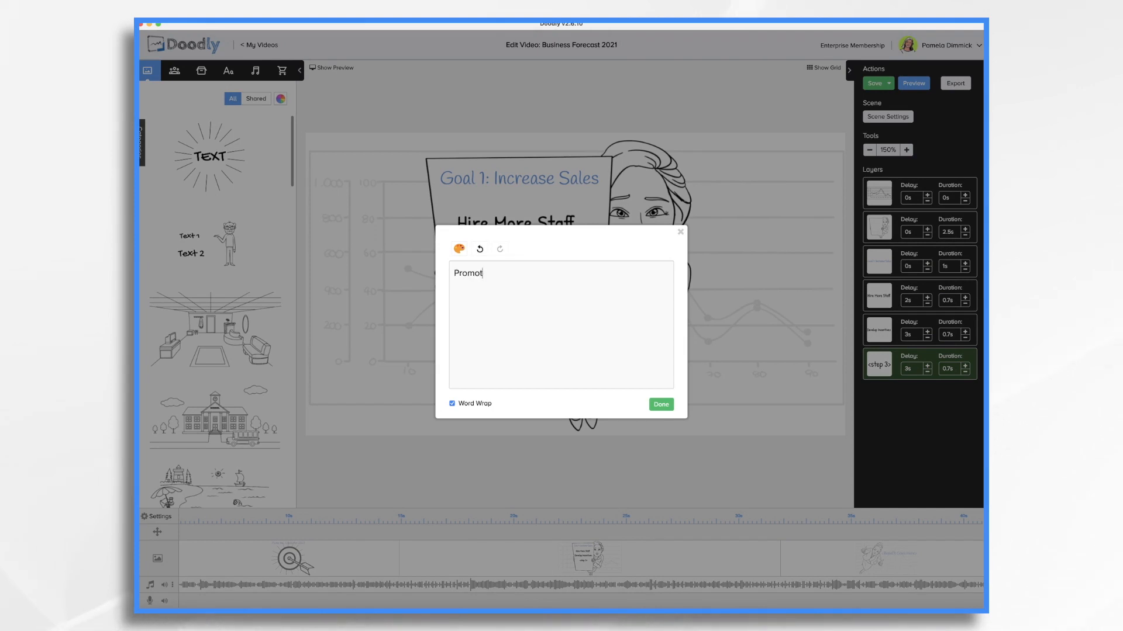
text(ions)
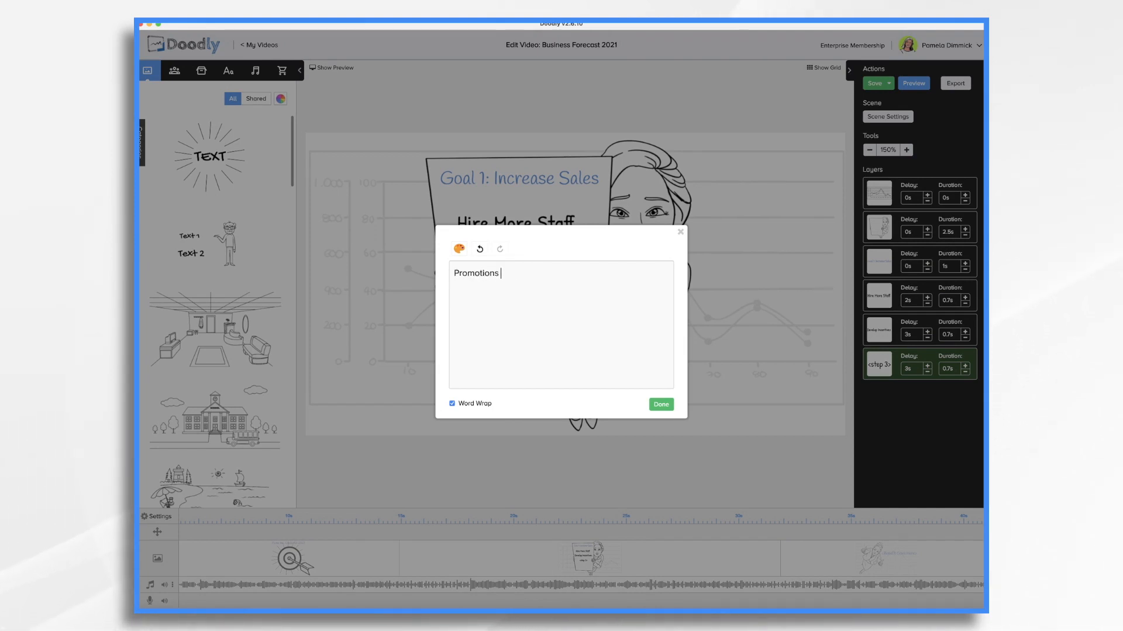
text(Mont)
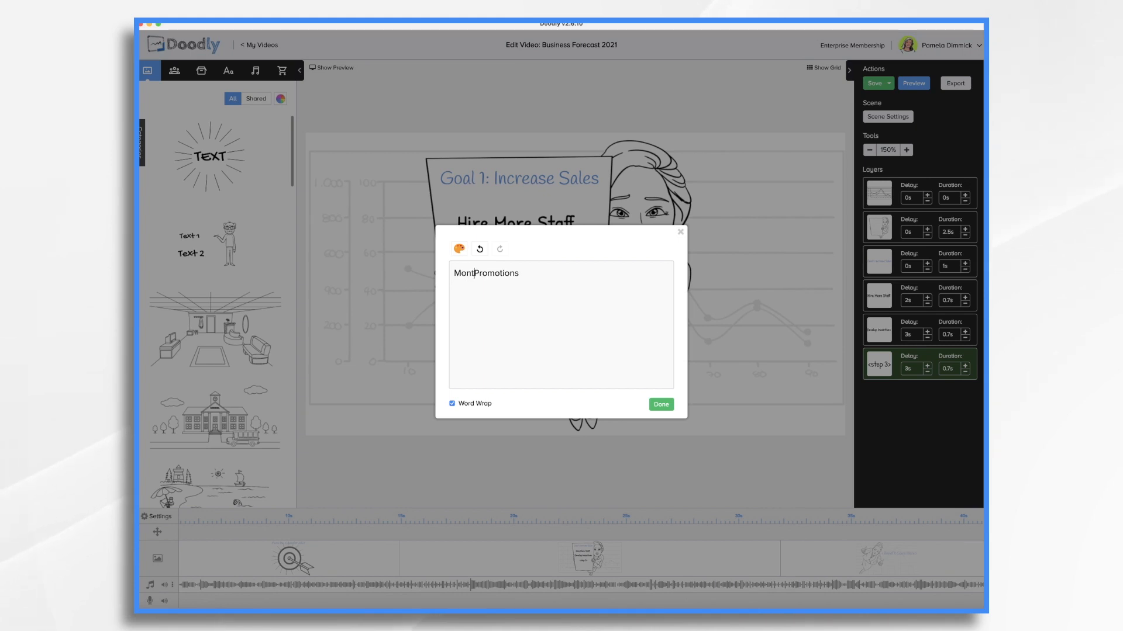
click(659, 404)
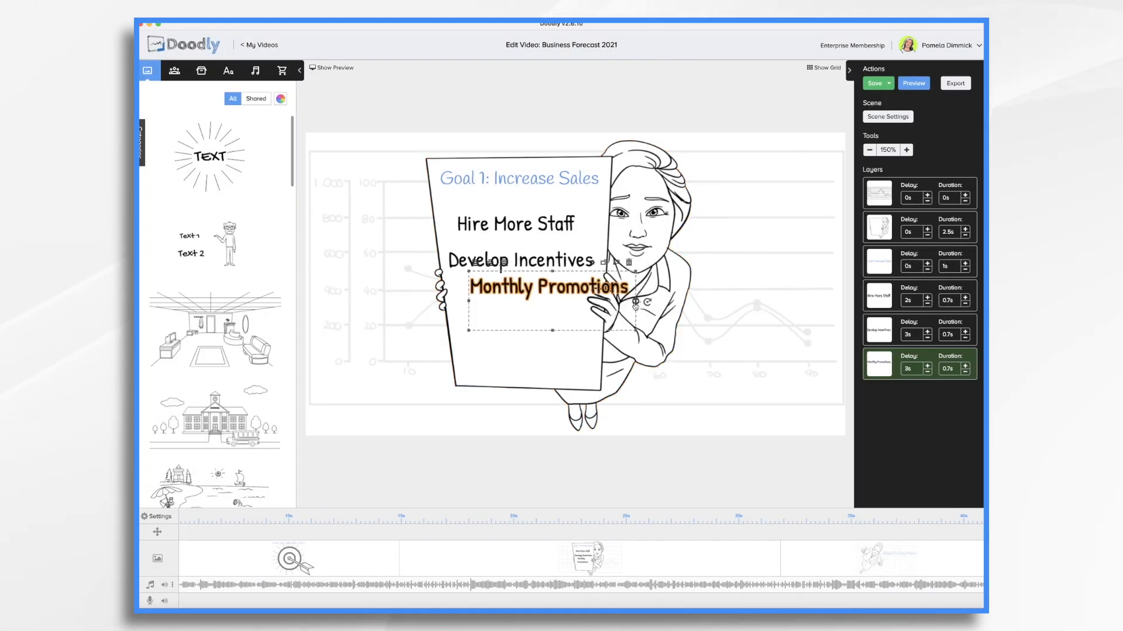
drag(550, 287, 530, 299)
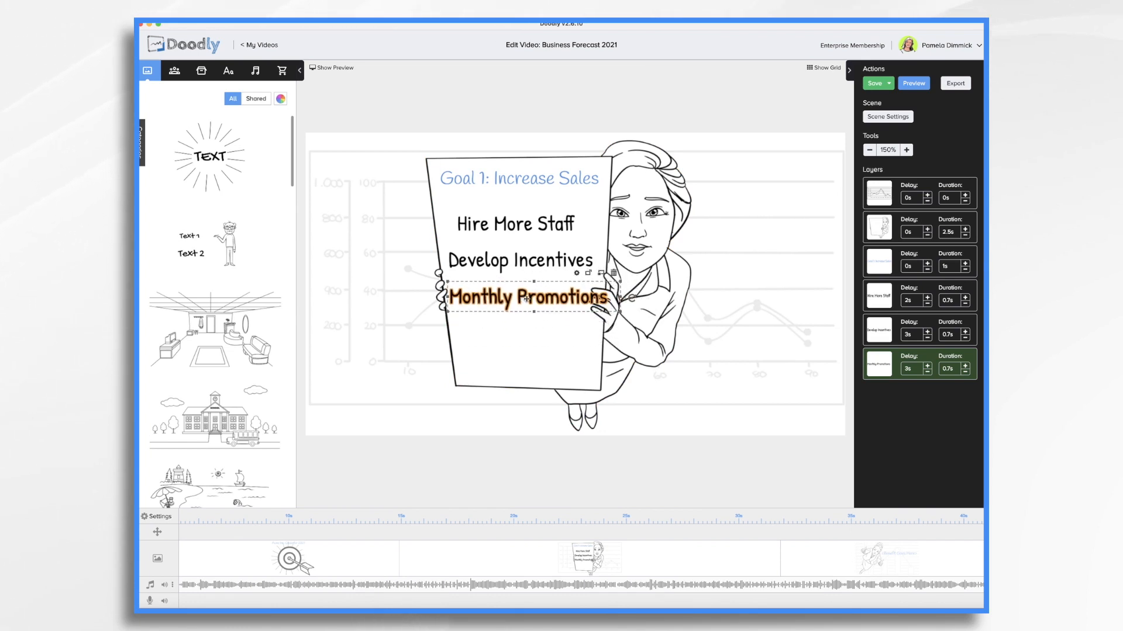
drag(528, 297, 529, 204)
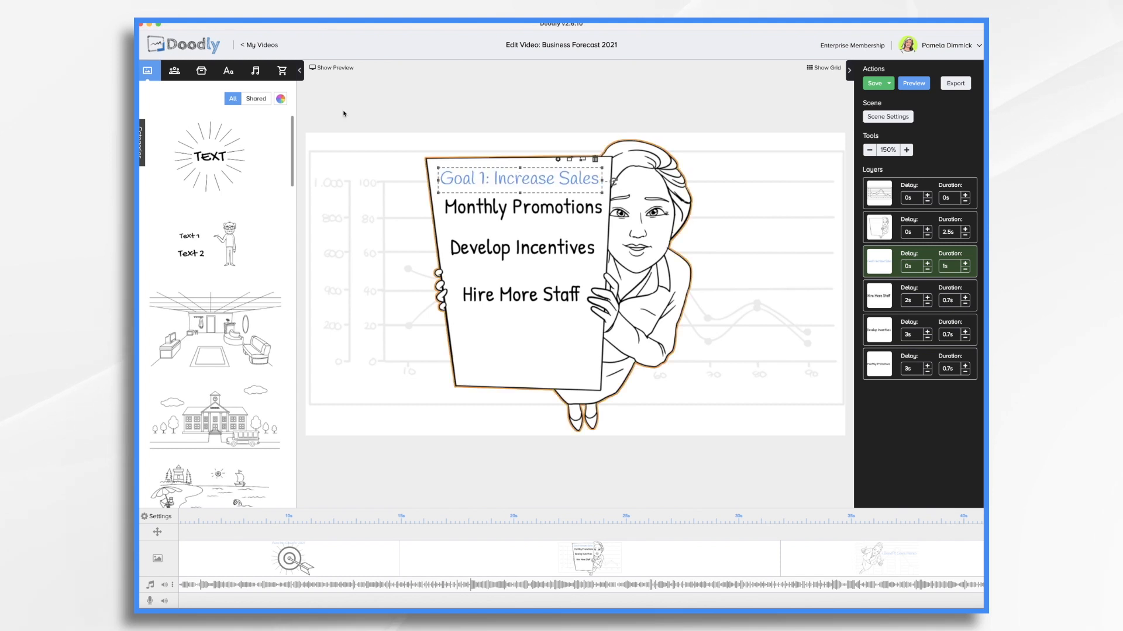
Give the Goal 1: Increase Sales heading an italic handwritten font, replacing the existing one.
click(228, 70)
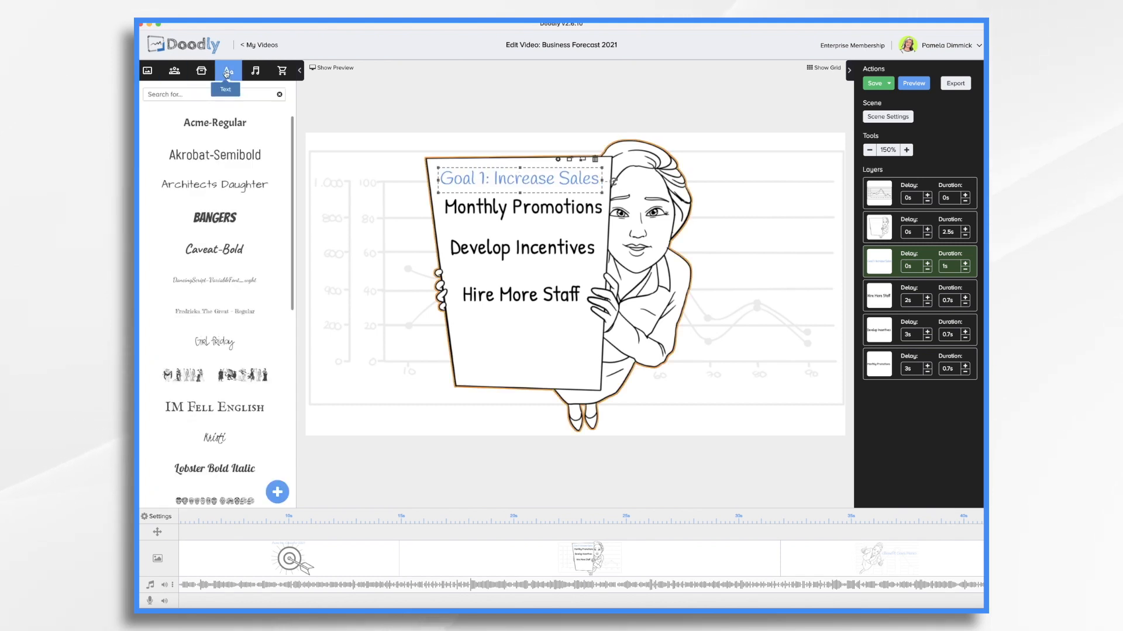
click(213, 217)
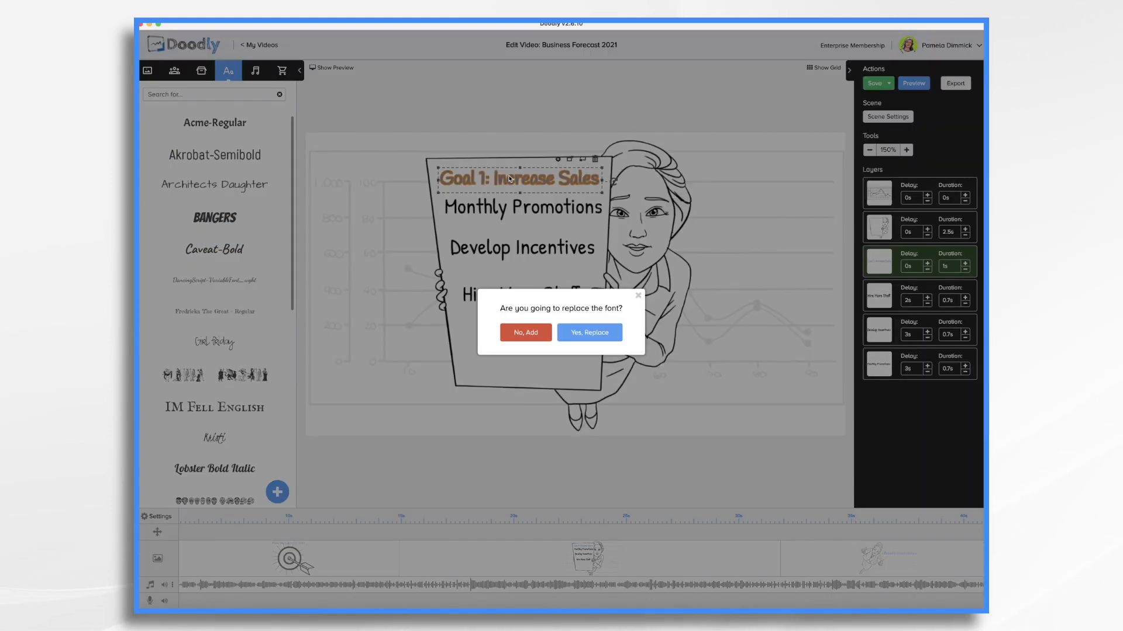
click(589, 332)
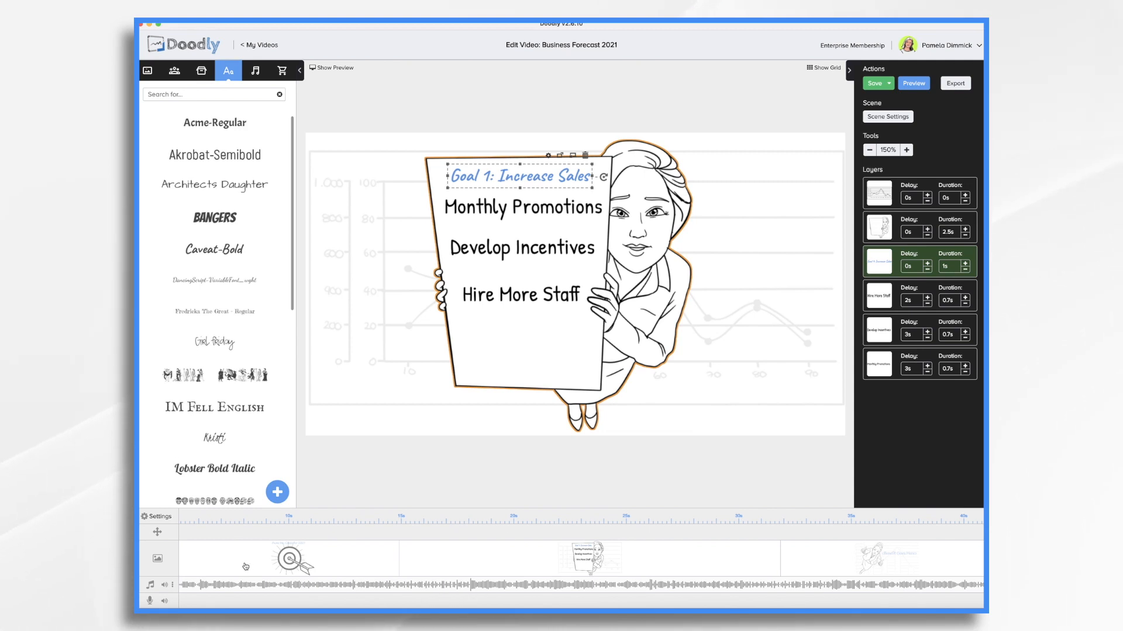
Edit the opening scene's subtitle to read 'As we close out 2020' and 'excited for 2021'.
click(235, 558)
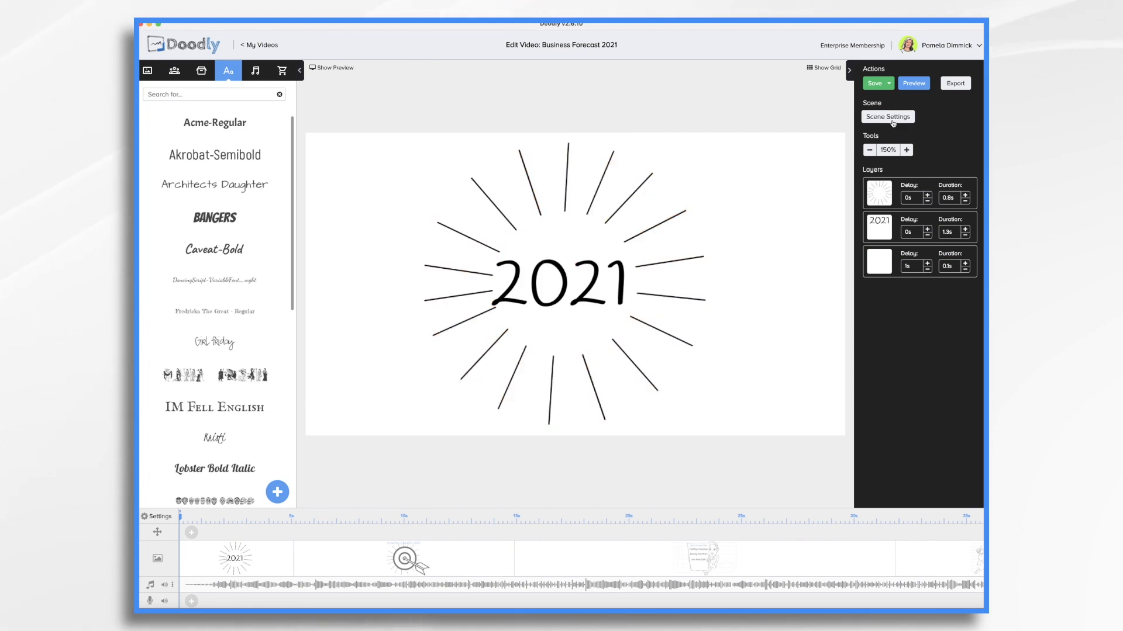
click(887, 117)
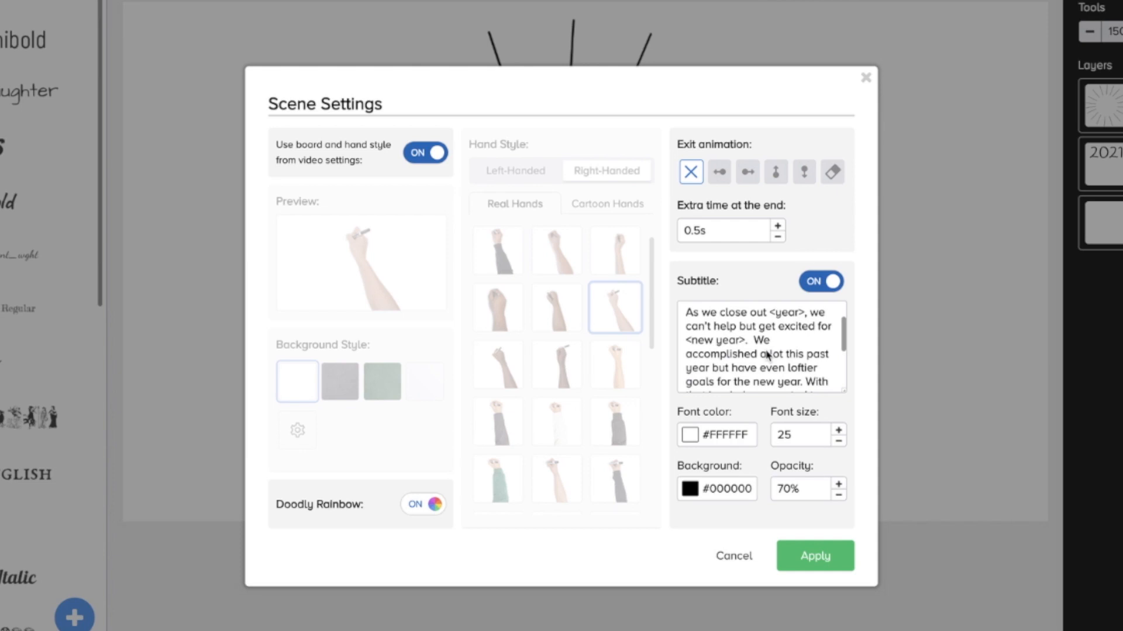
mouse_move(795, 334)
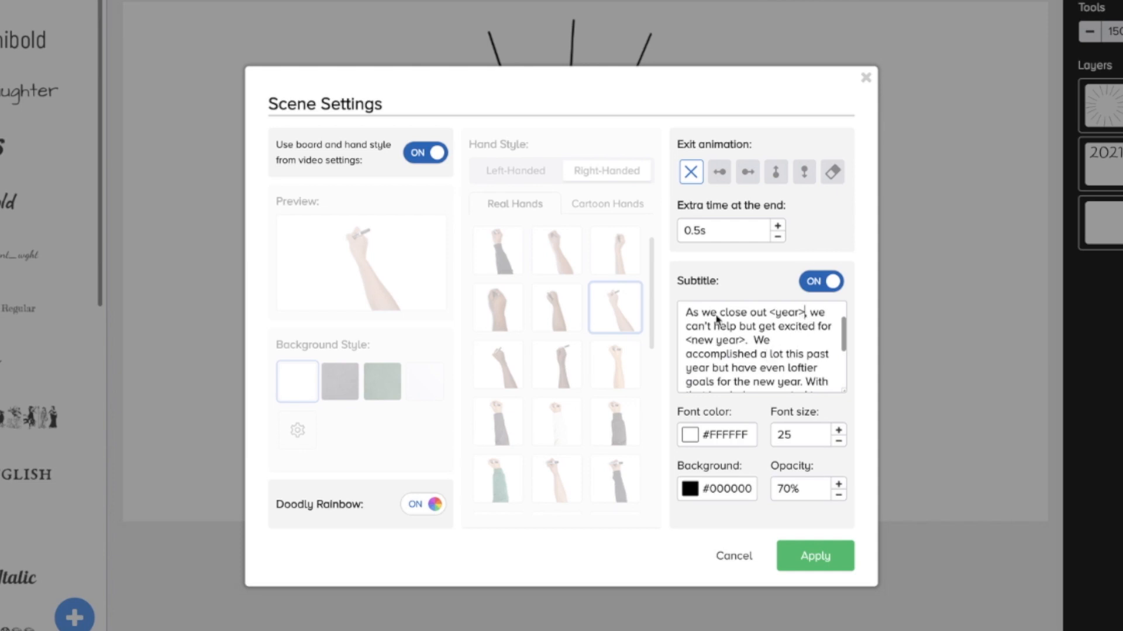
click(759, 312)
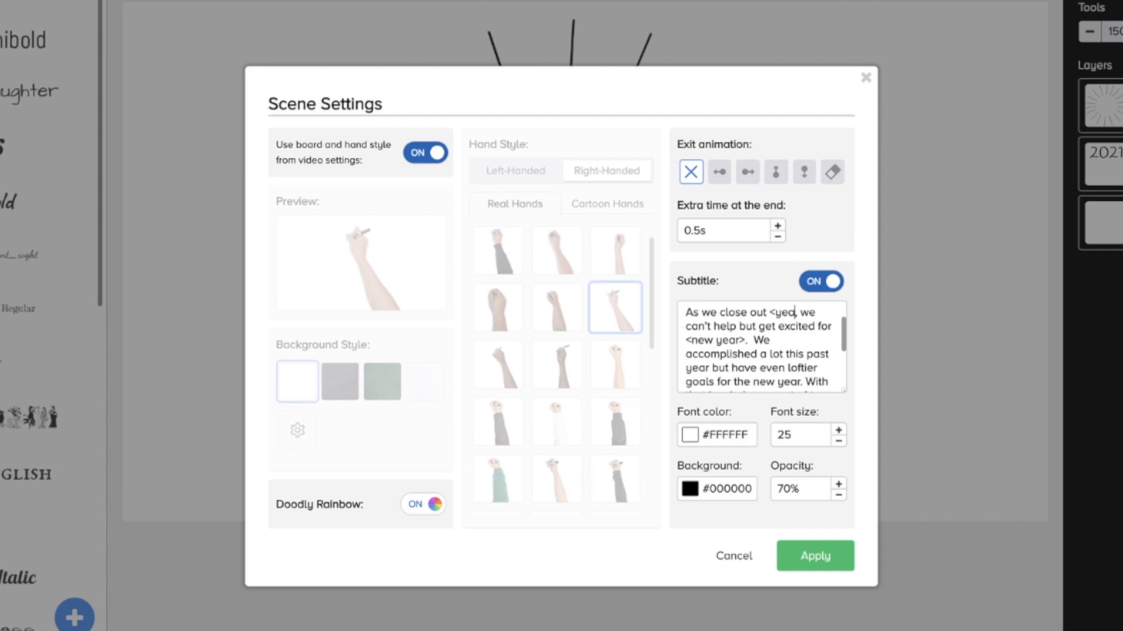
text(2020)
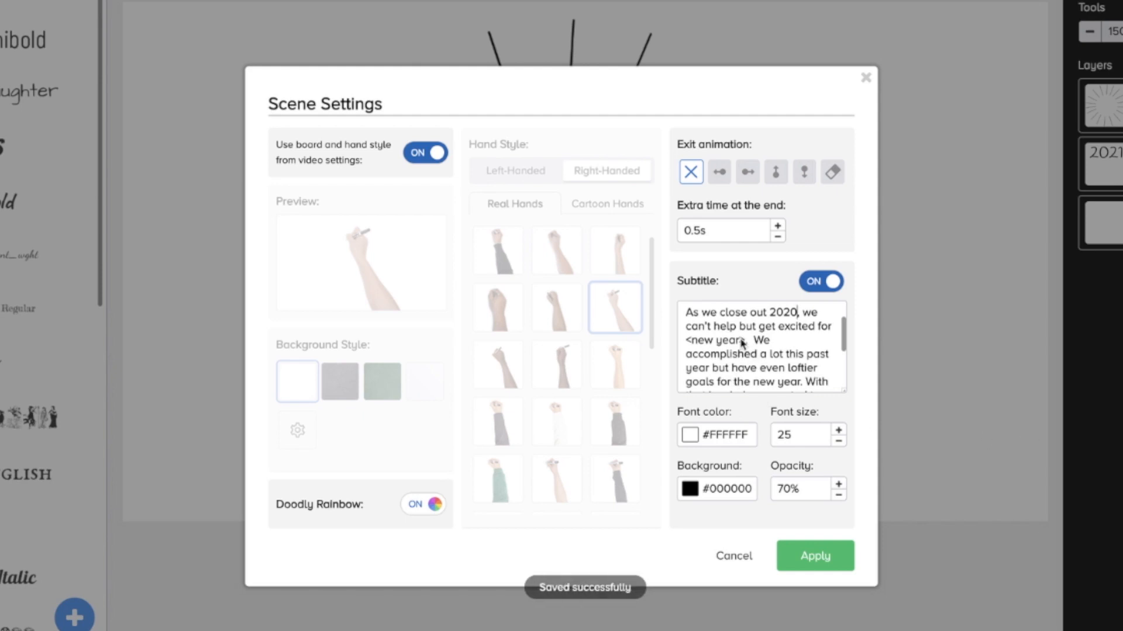
text(<>)
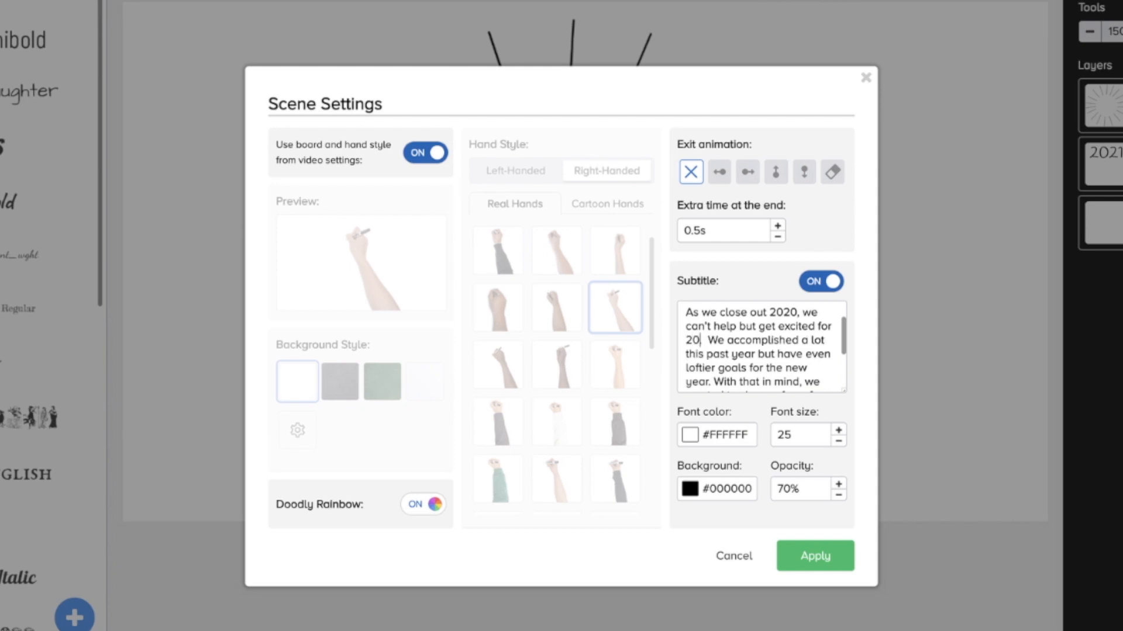
text(21)
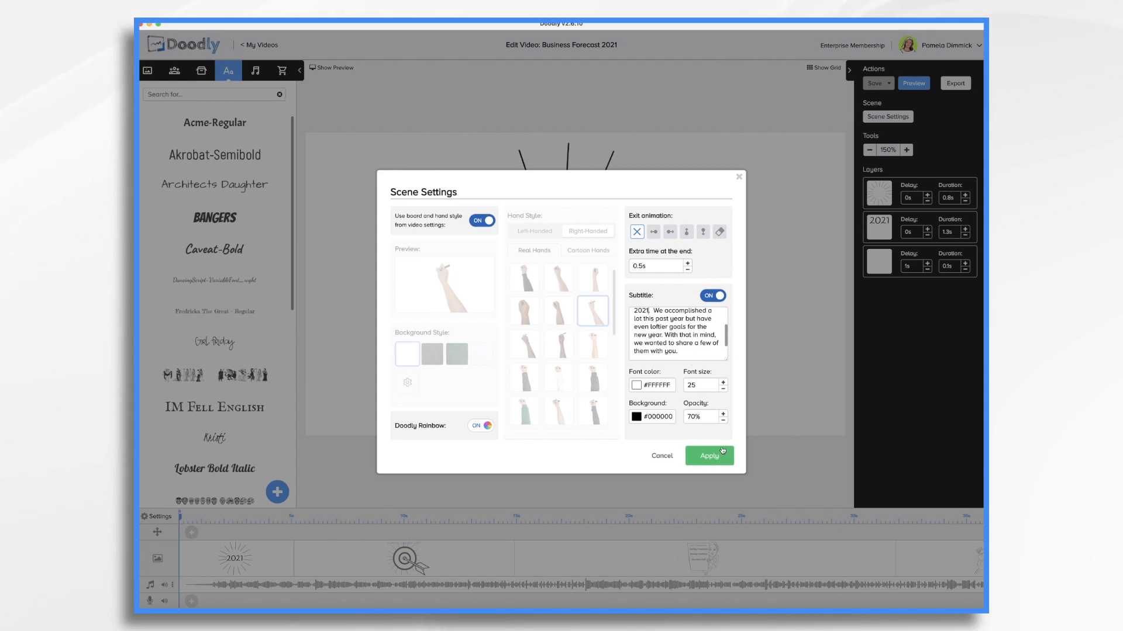
click(709, 456)
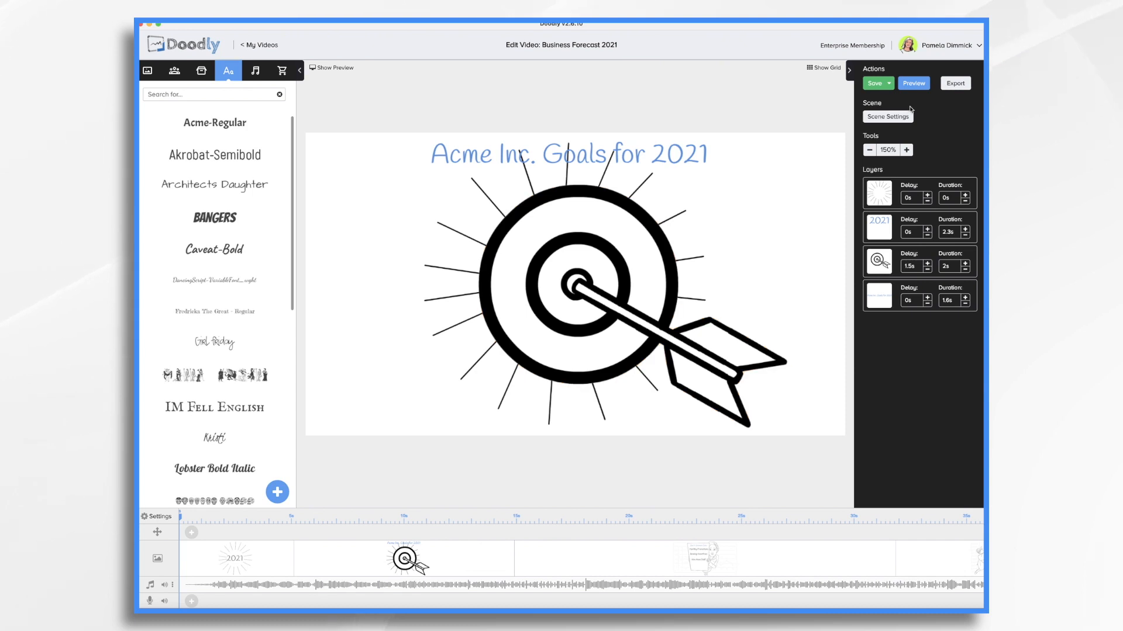
Save the project and apply the Acme Inc. Goals for 2021 title scene's settings.
click(568, 154)
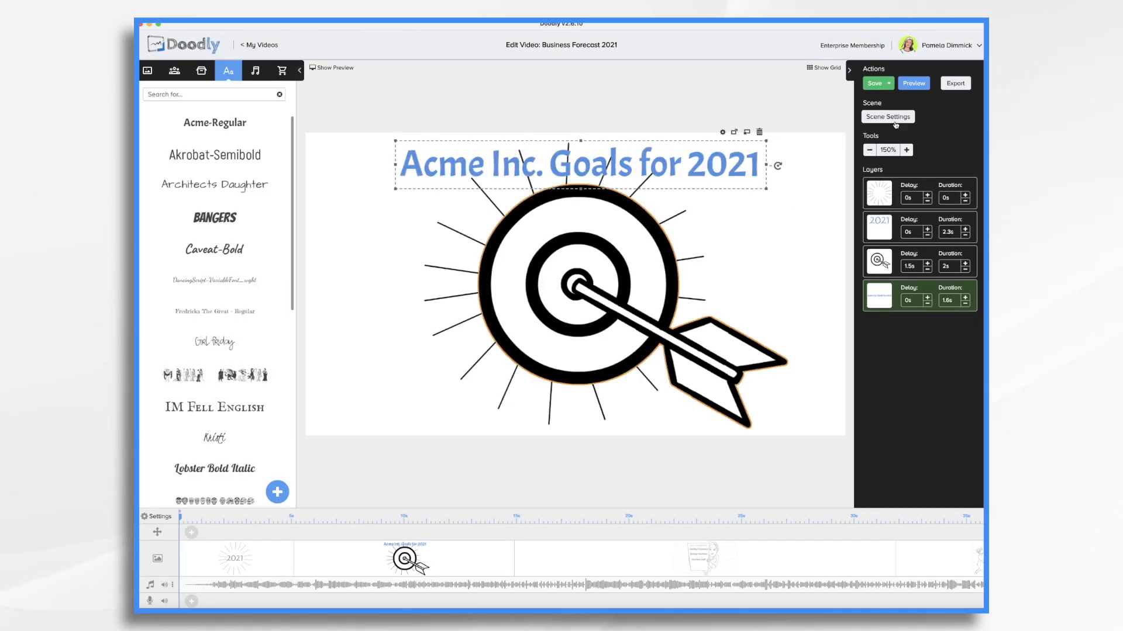
click(887, 116)
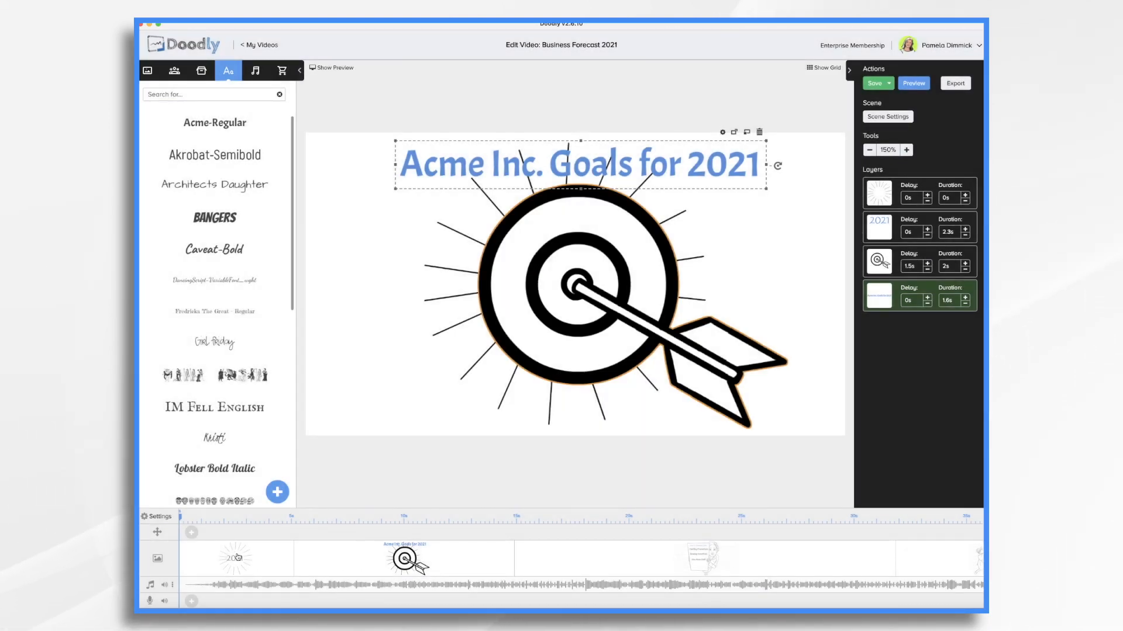
click(874, 84)
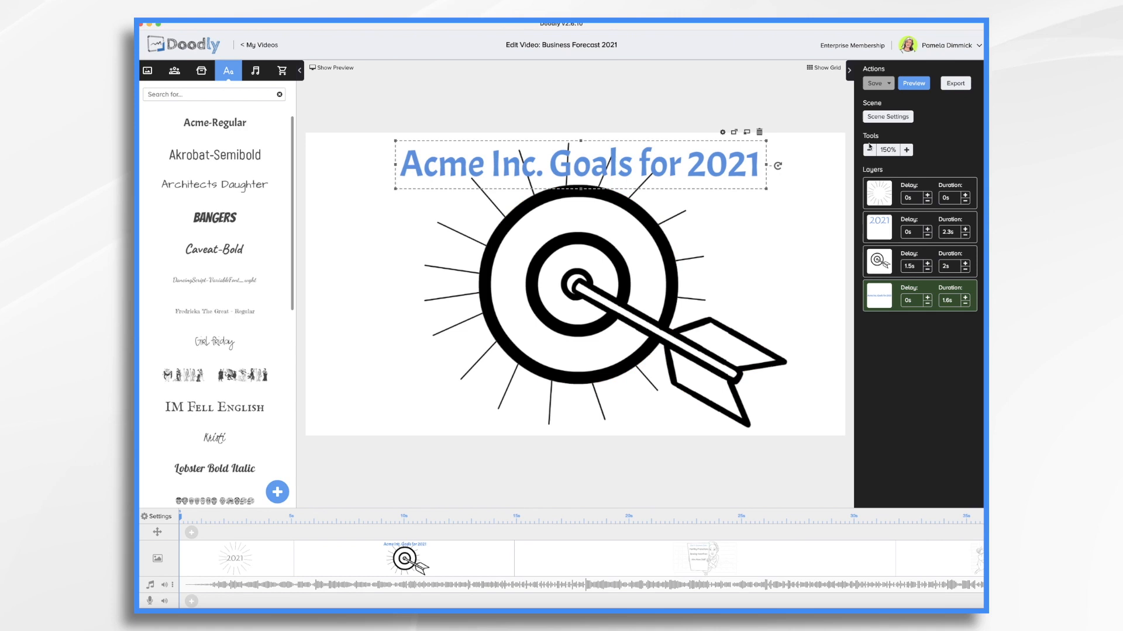
click(887, 117)
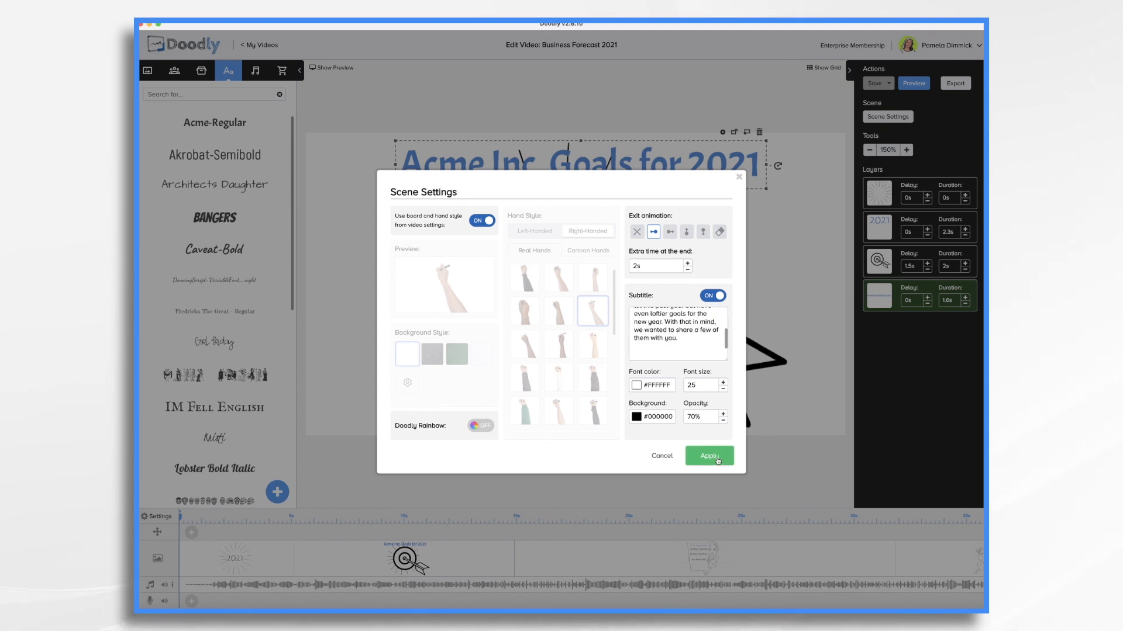
click(708, 456)
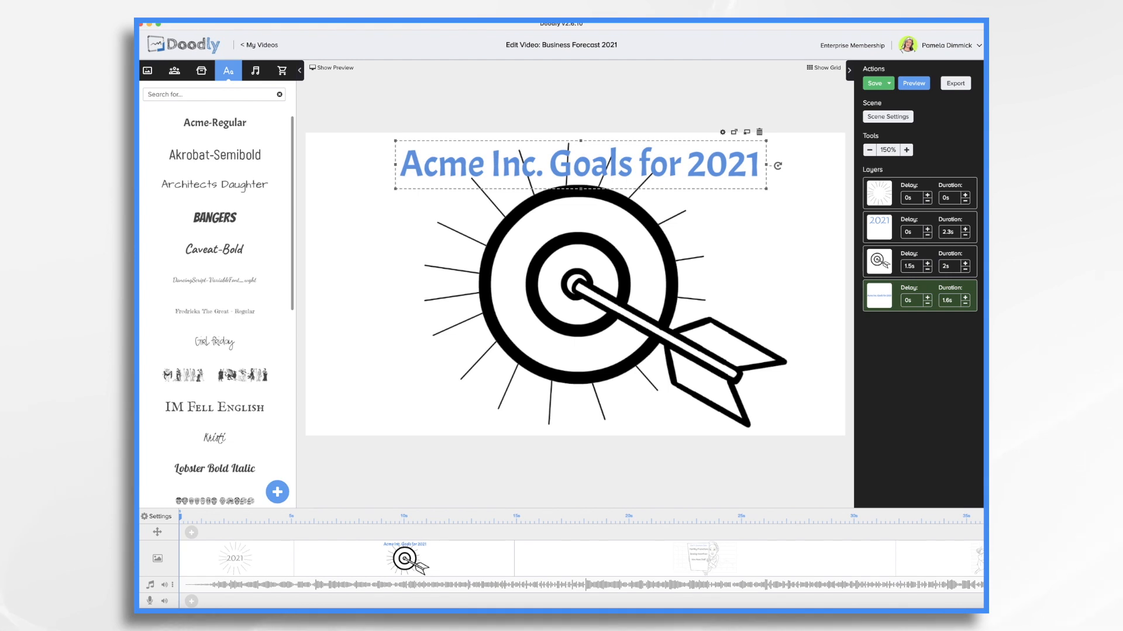
mouse_move(551, 593)
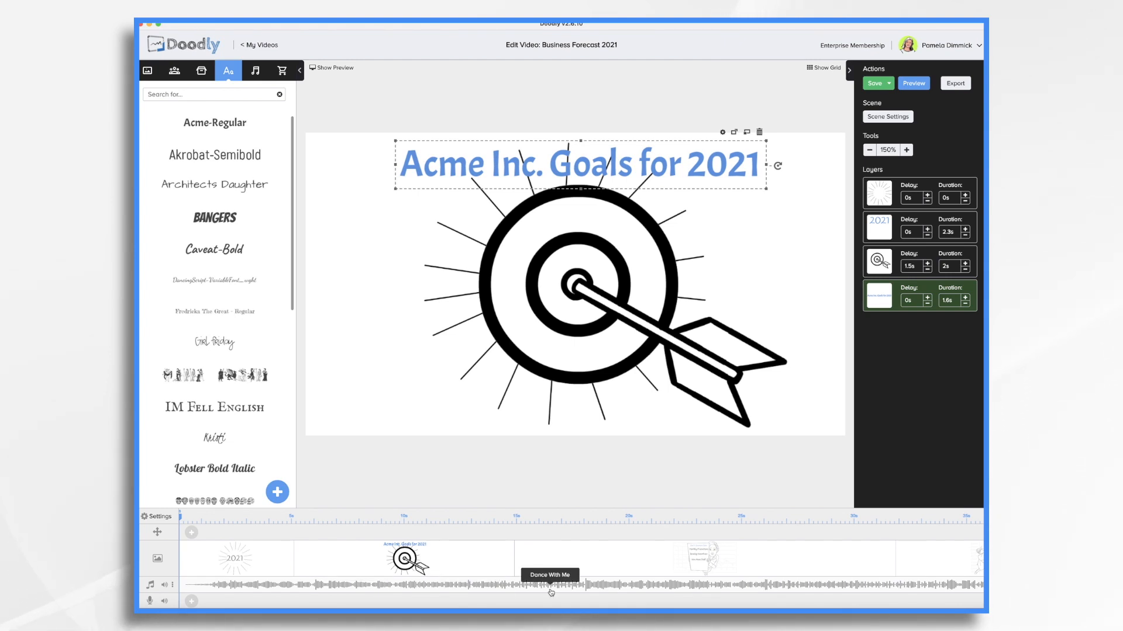
mouse_move(634, 560)
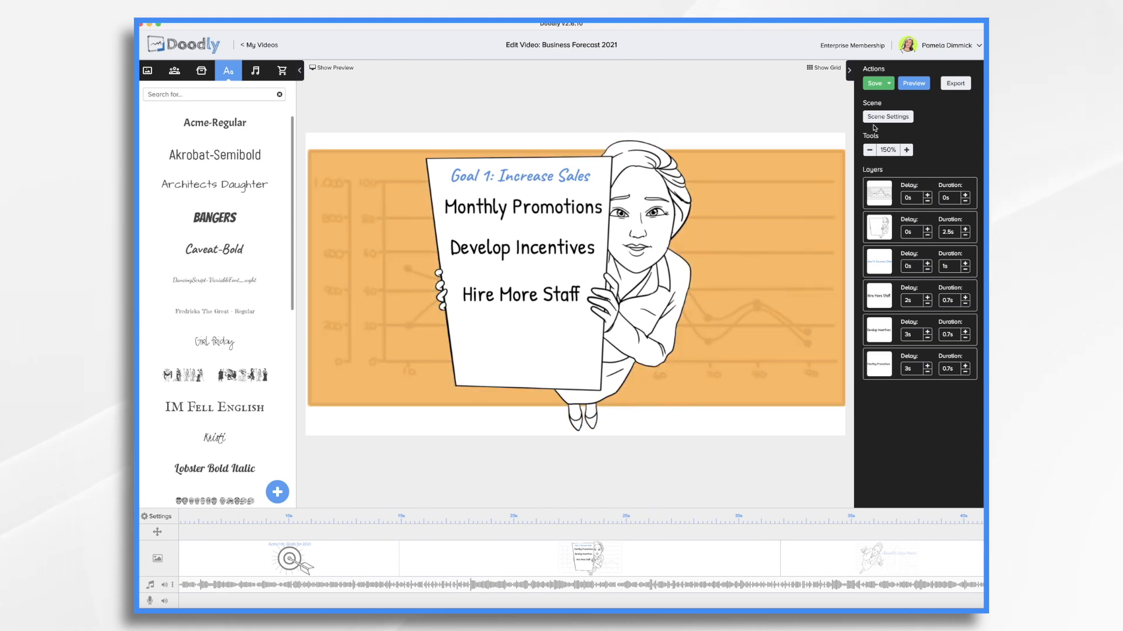
Rewrite the Goal 1 subtitle: increase sales by hiring staff, monthly promotions and developing incentives.
click(887, 117)
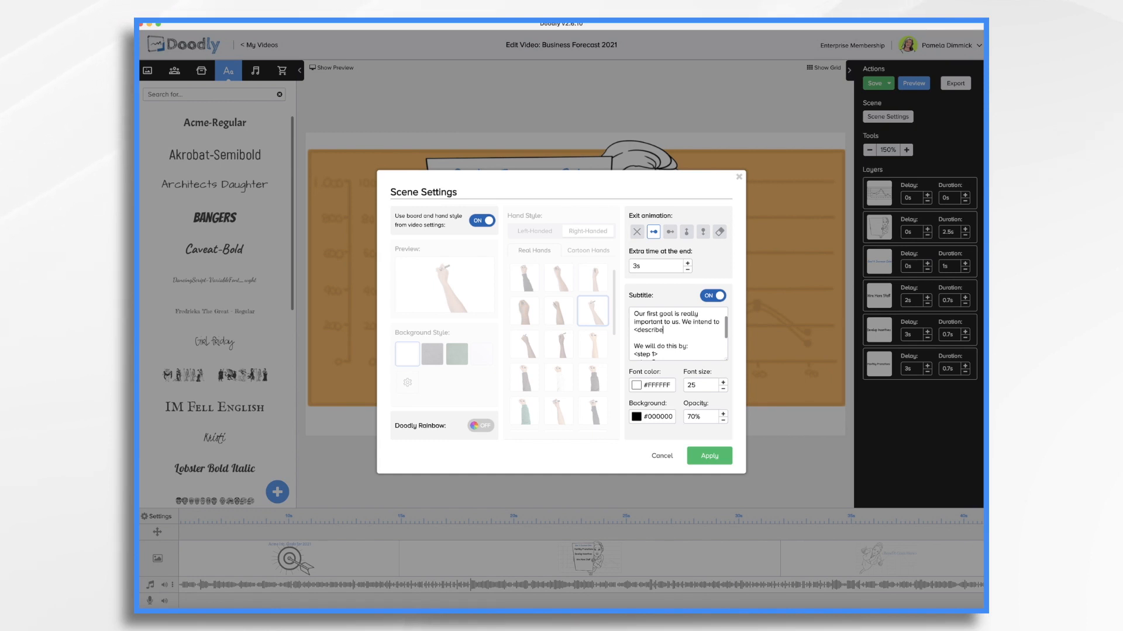
text(Increase)
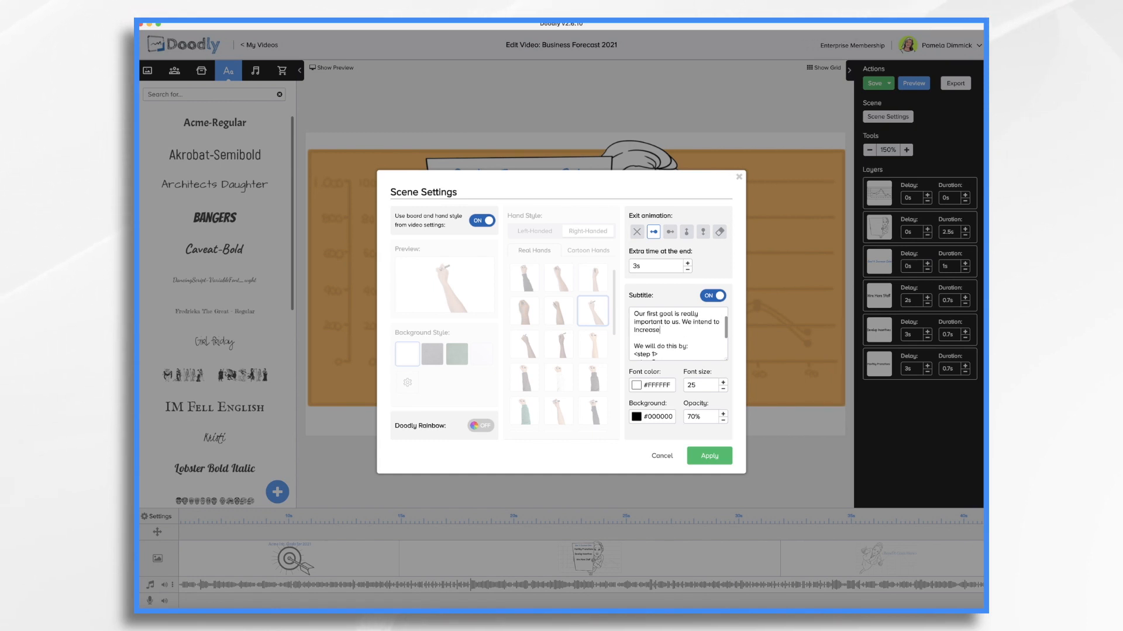
text(sales.)
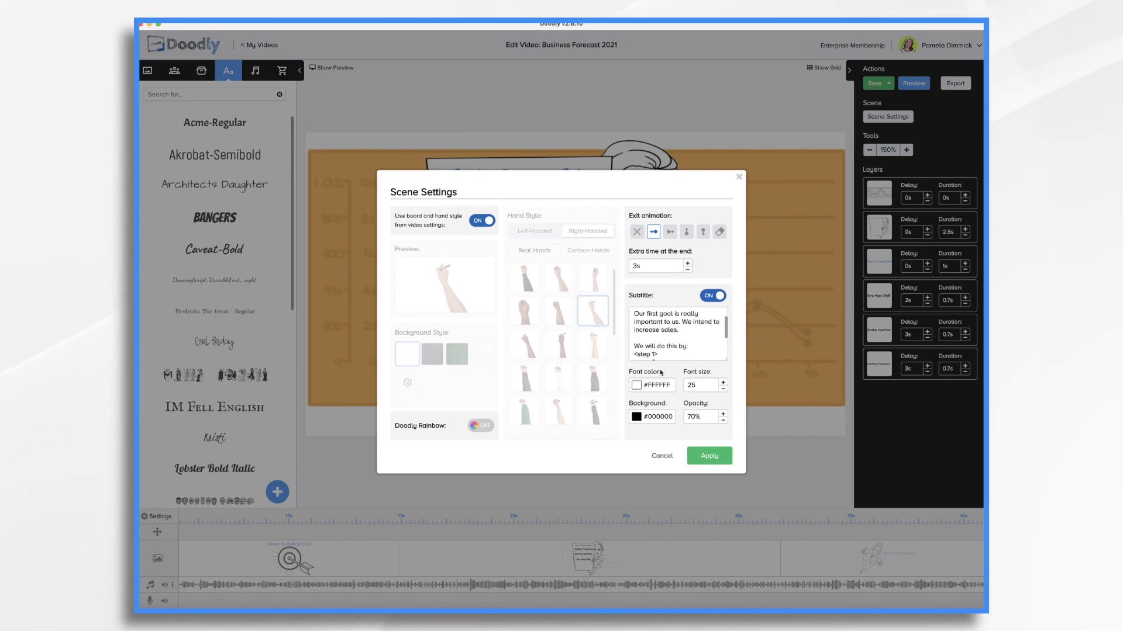
click(874, 83)
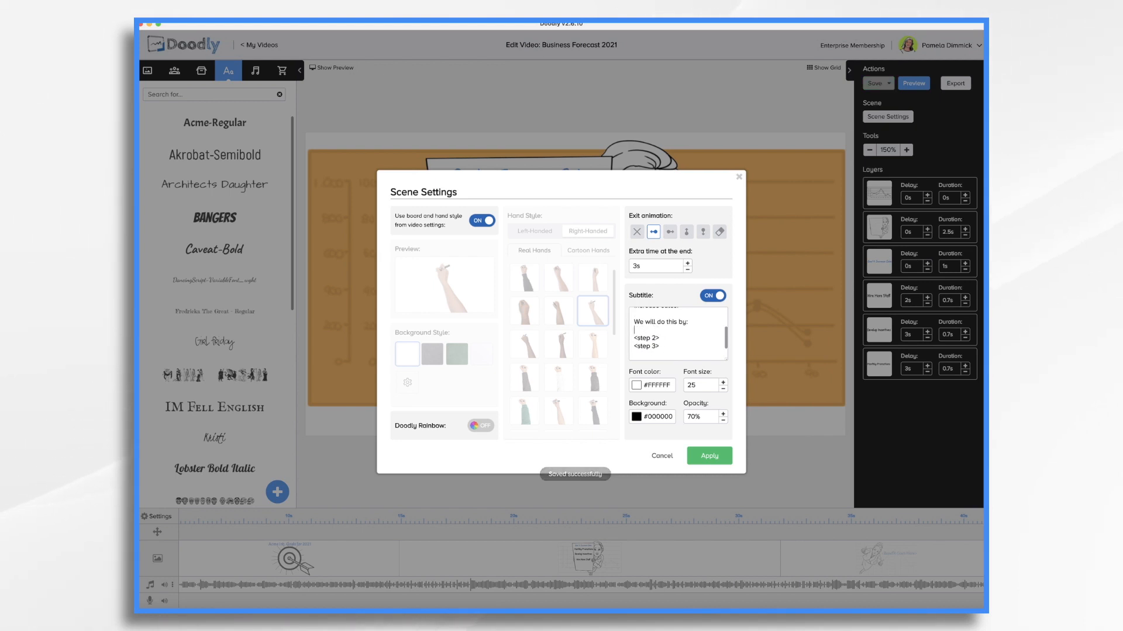
text(Hiring staff, holding monthly promotions, and devel)
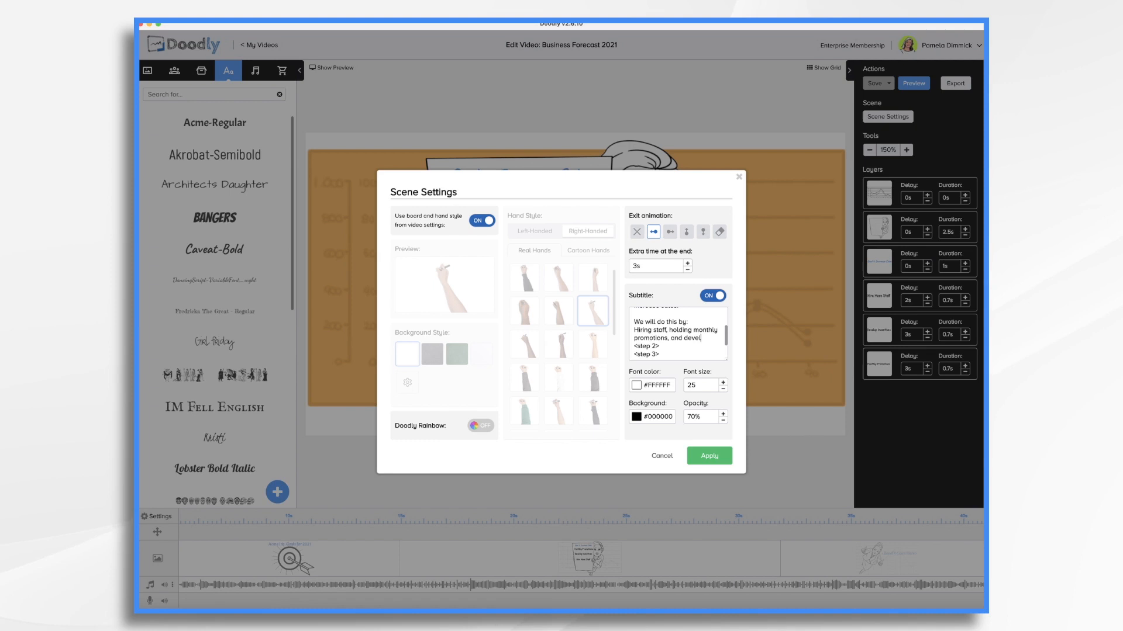
click(708, 456)
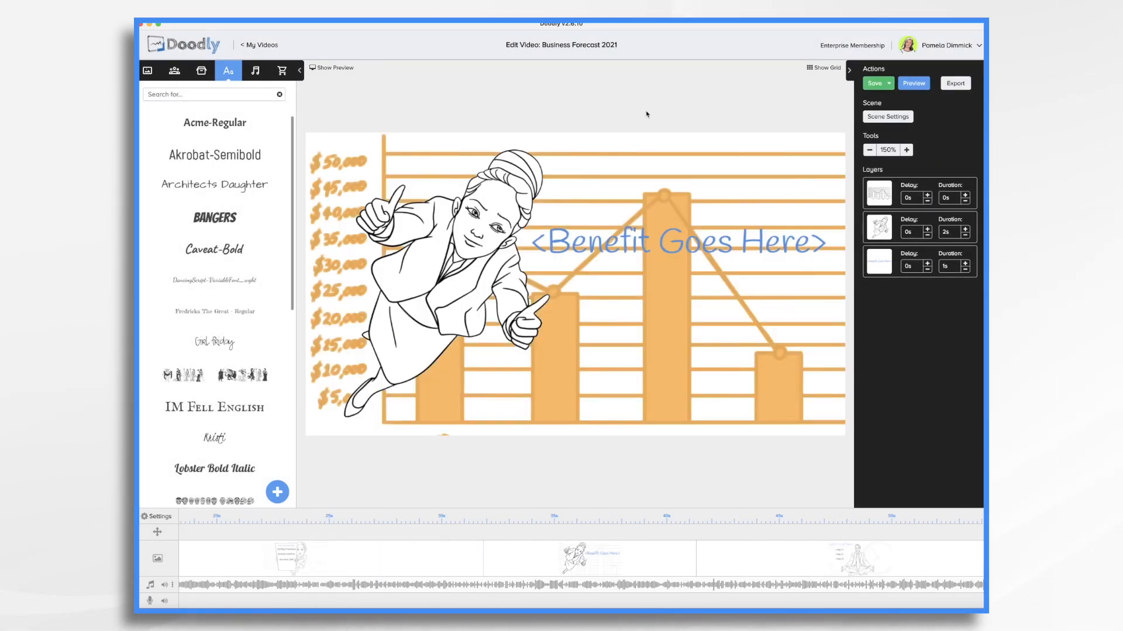
Change the benefit text to 'More sustainable business' and rewrite the subtitle ending 'and retain the best employees.'.
click(678, 242)
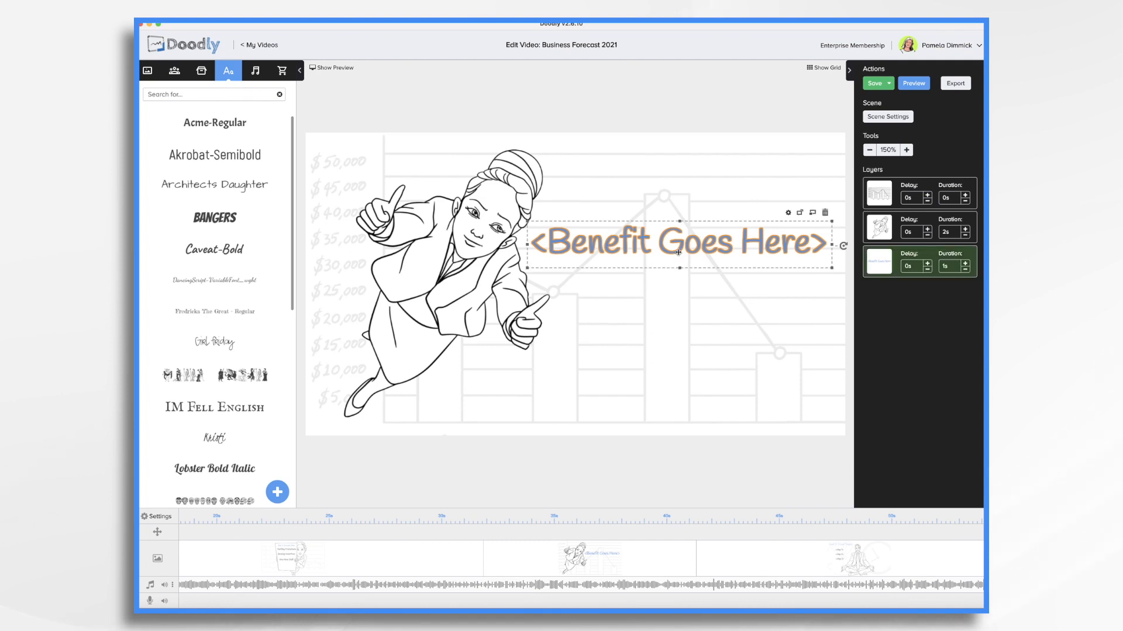
double_click(677, 242)
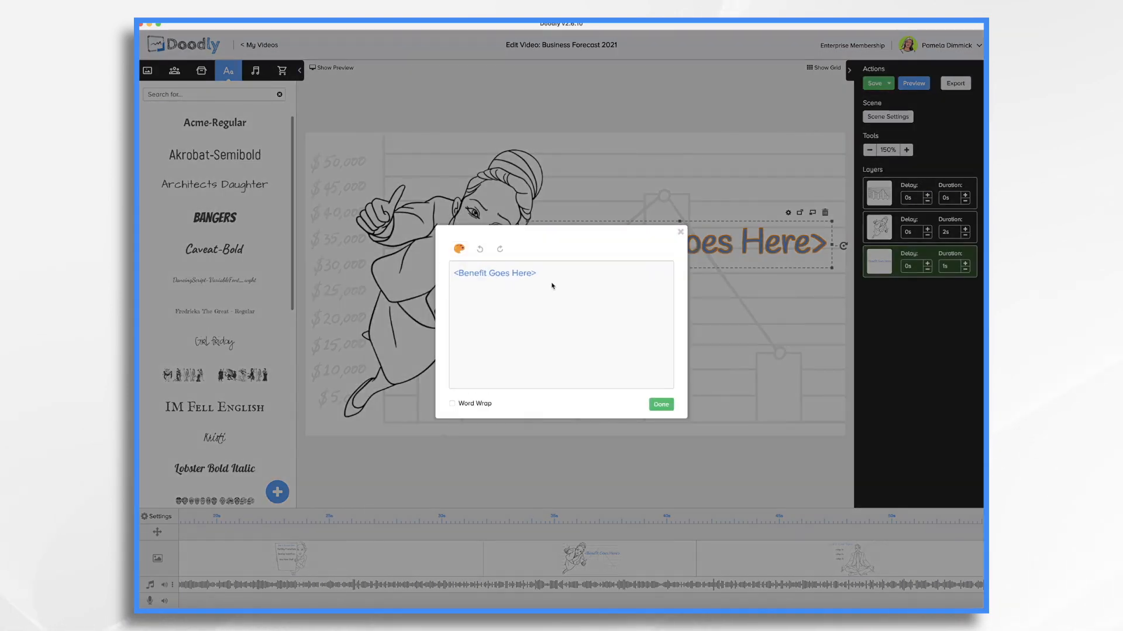
text(More)
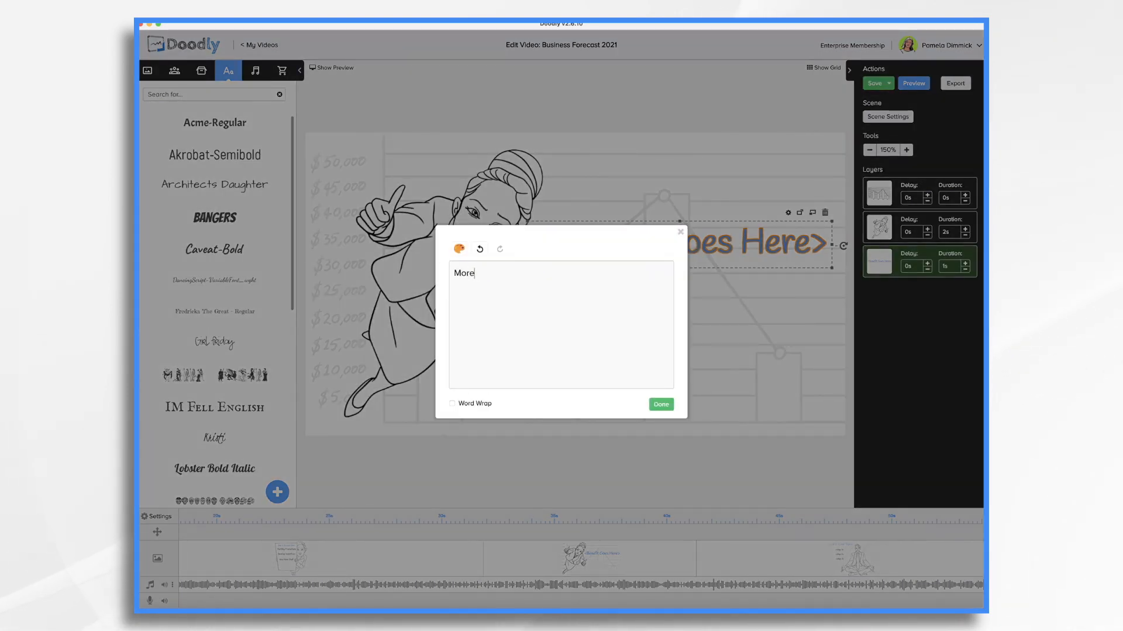
text(sustainable business,)
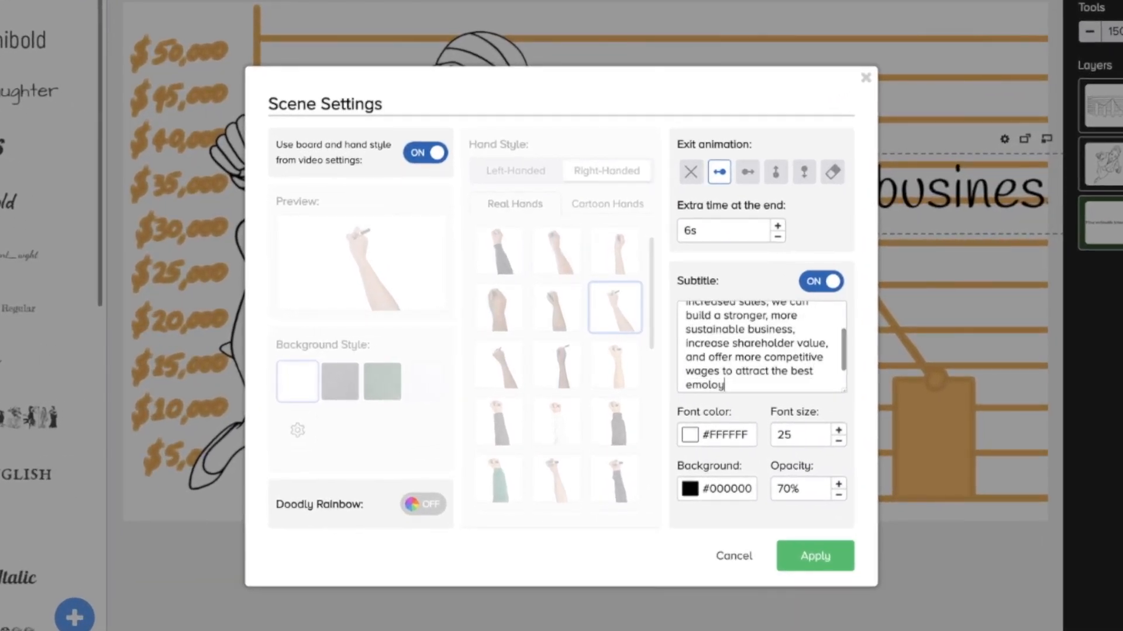
text(and retain the best employees.)
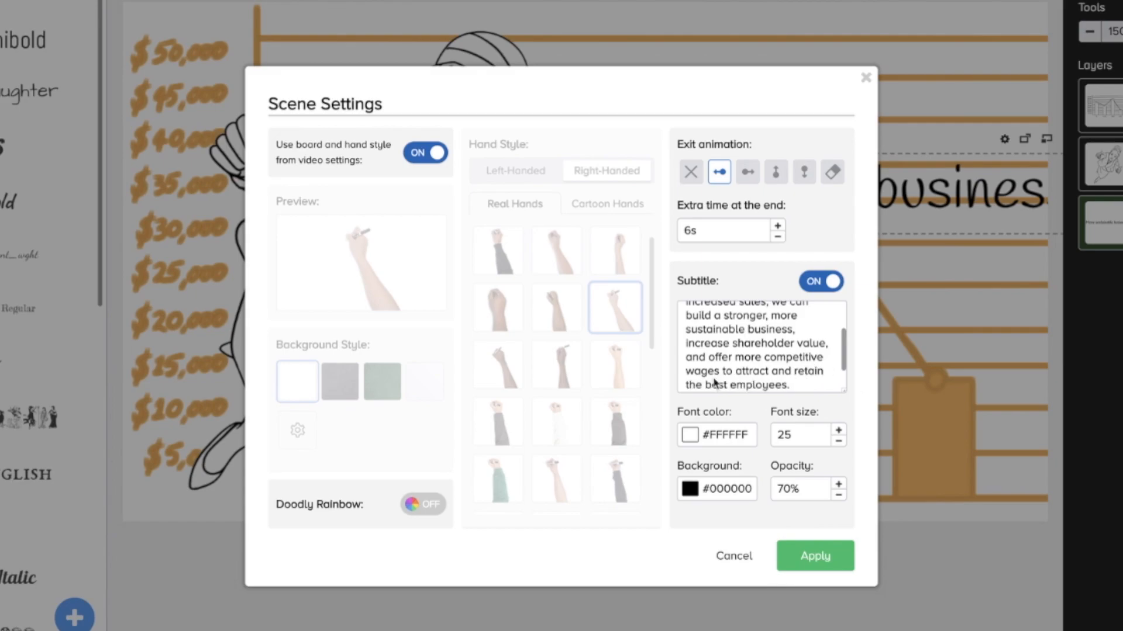
click(814, 555)
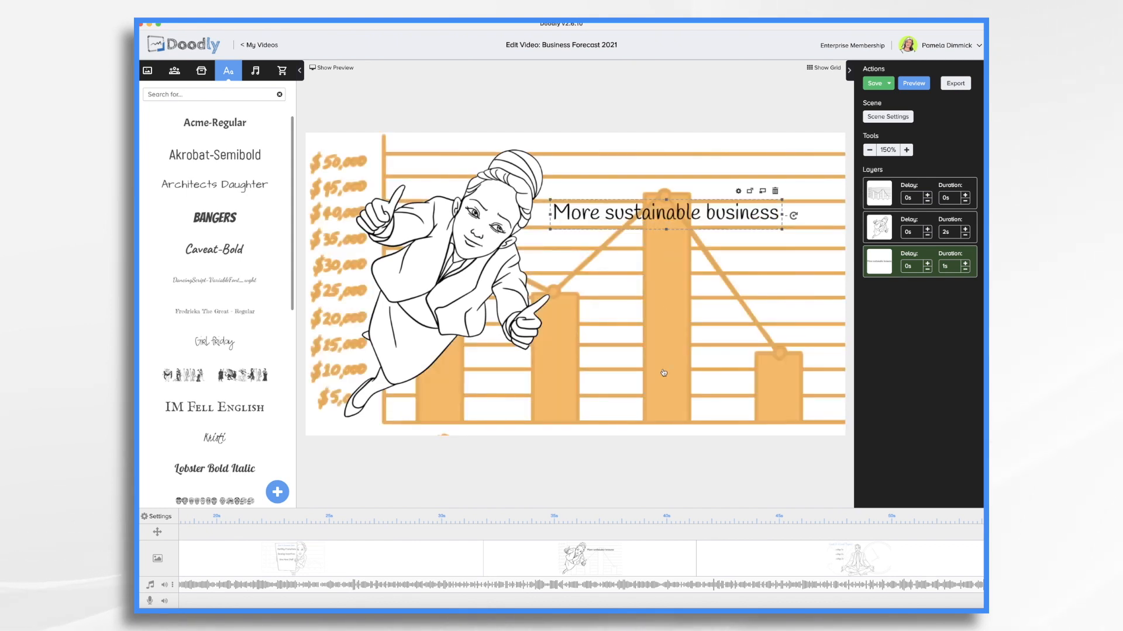
mouse_move(545, 230)
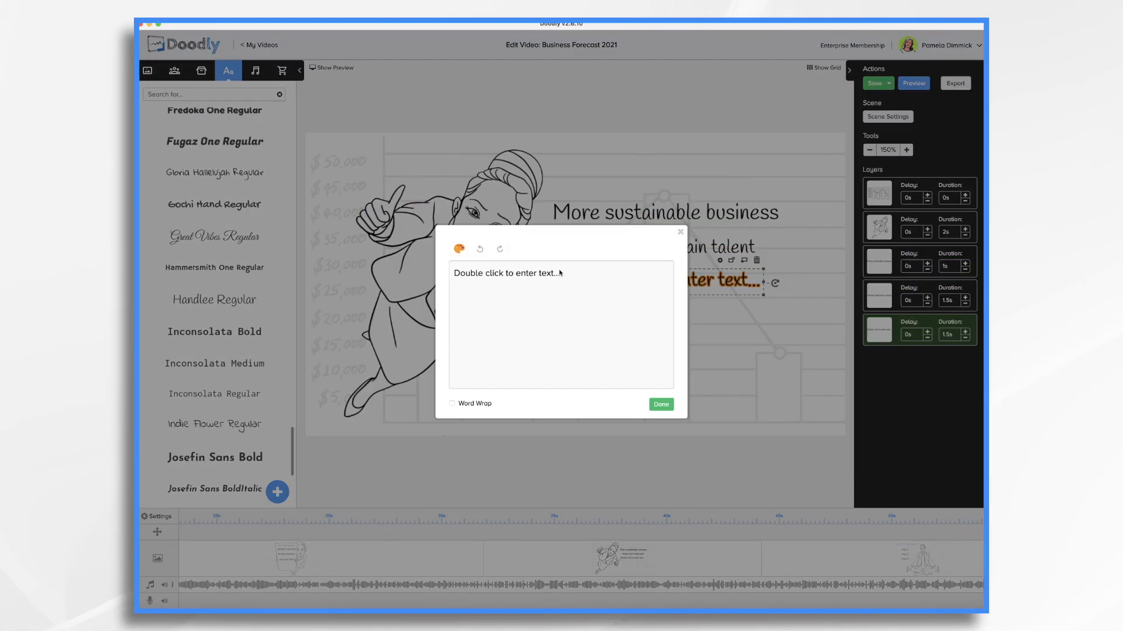
Add the 'Increase shareholder value' and 'Attract and retain talent' lines and reorder their layers.
click(660, 405)
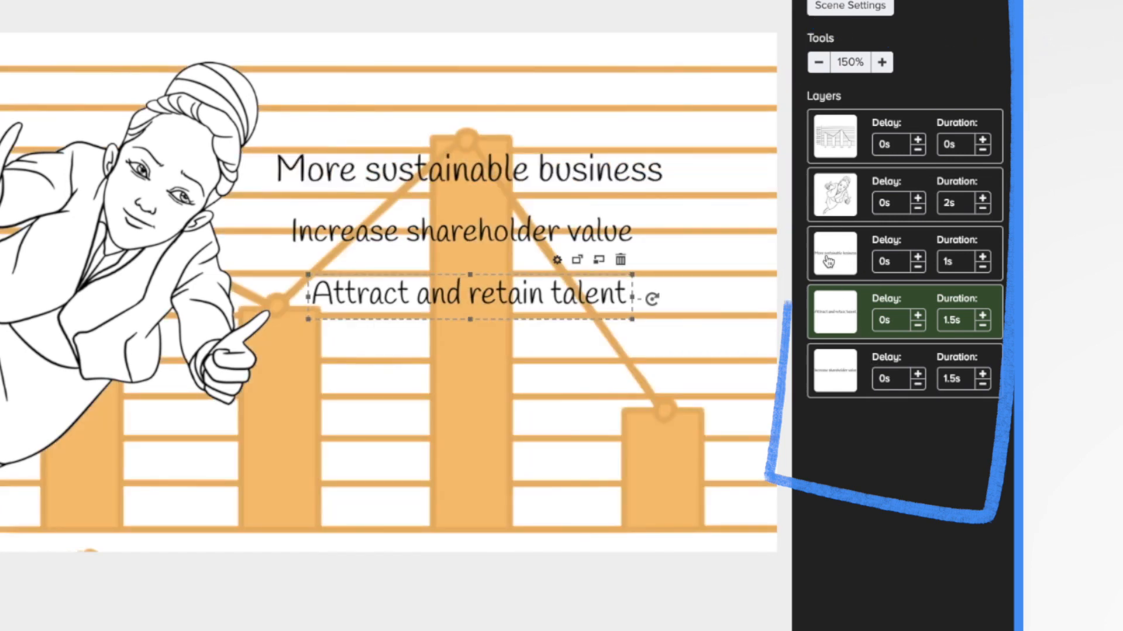
click(833, 253)
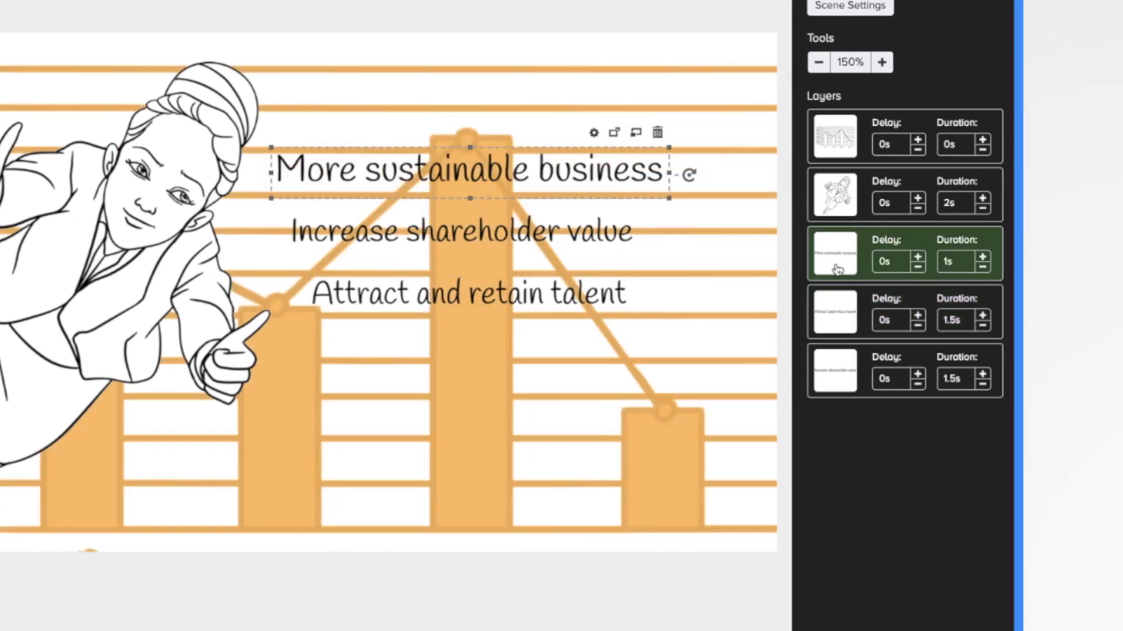
click(835, 312)
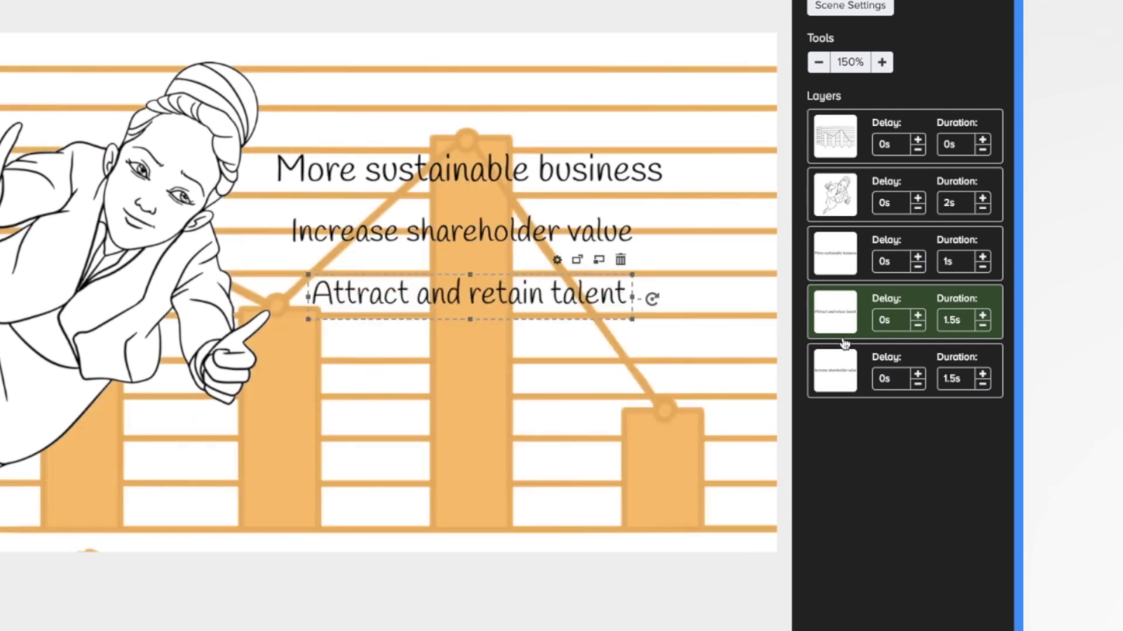
drag(833, 311, 834, 370)
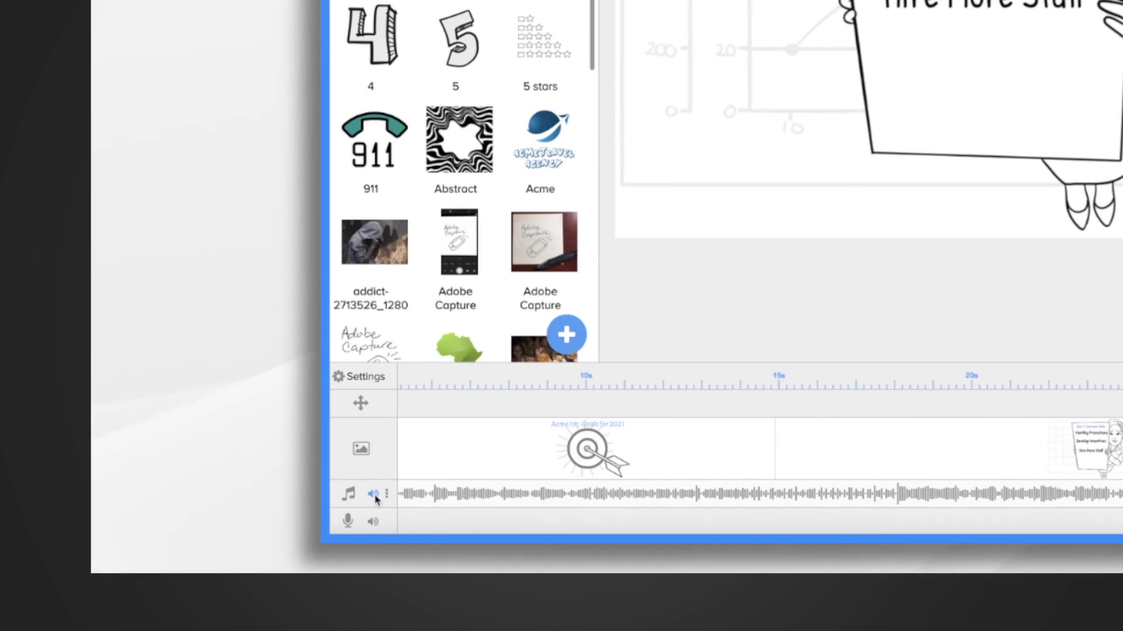
Mute the background music track.
click(373, 494)
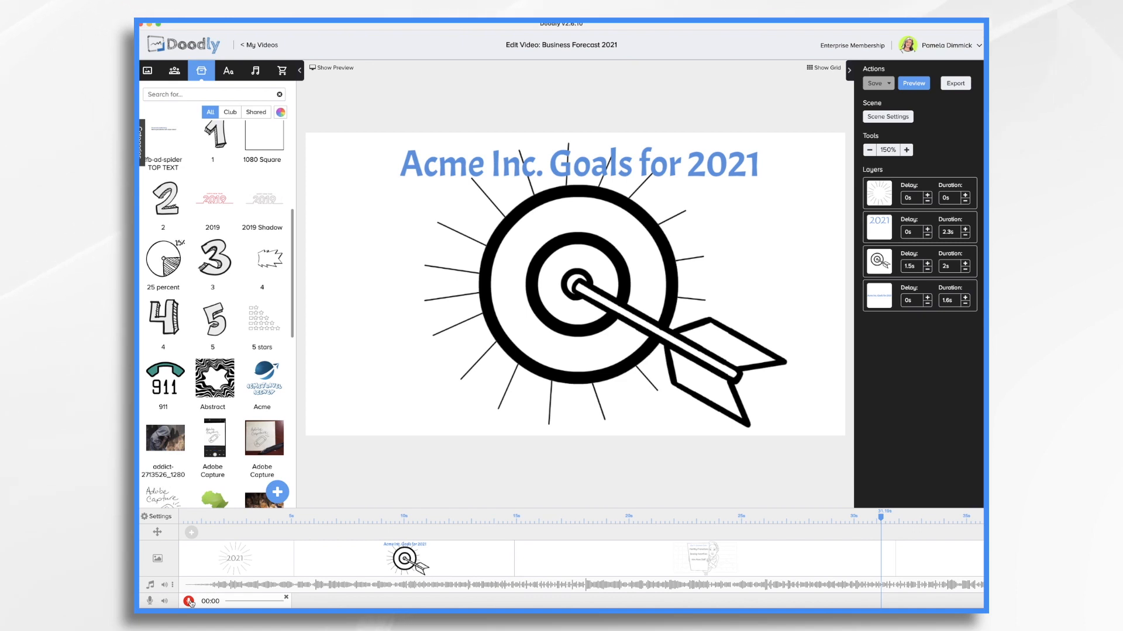
Record a voiceover narration while the video preview plays, then stop recording.
click(912, 83)
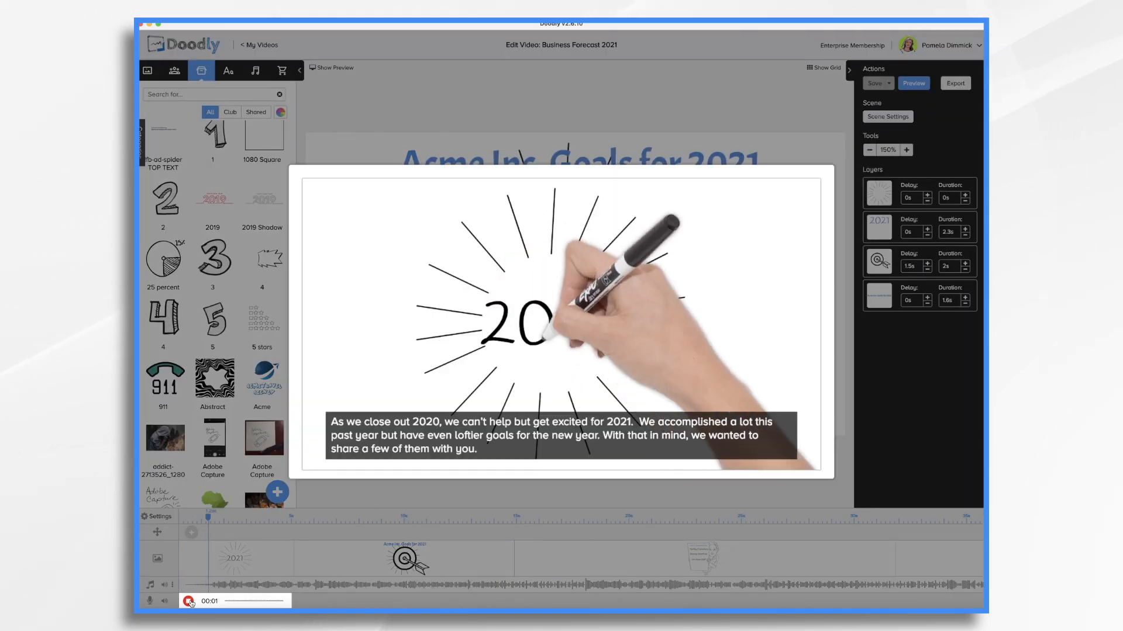
click(189, 600)
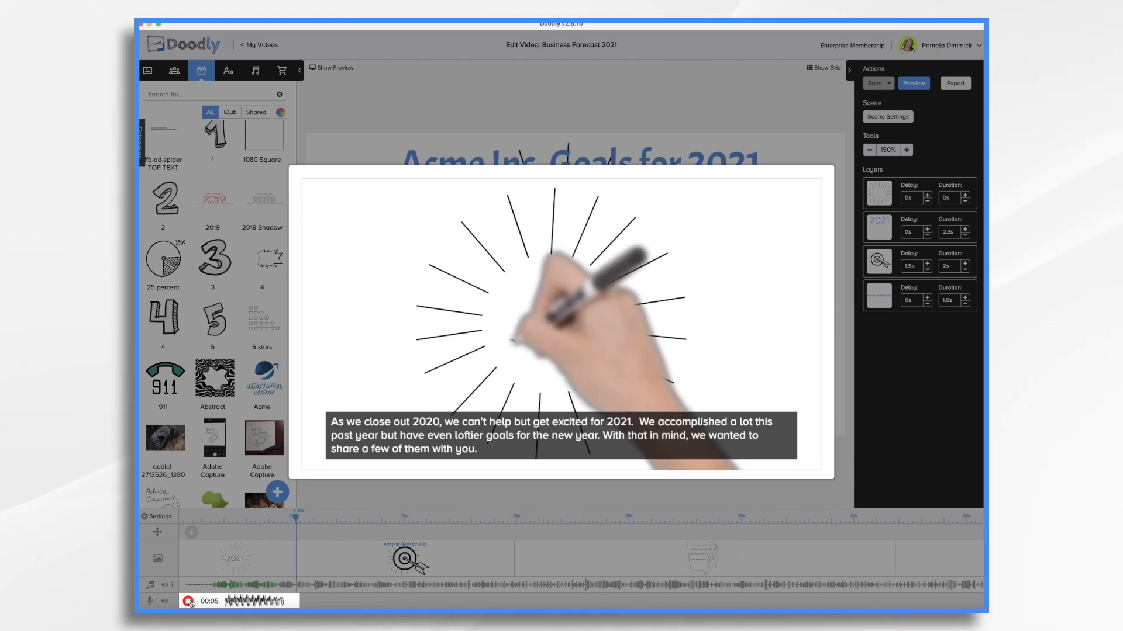
click(190, 601)
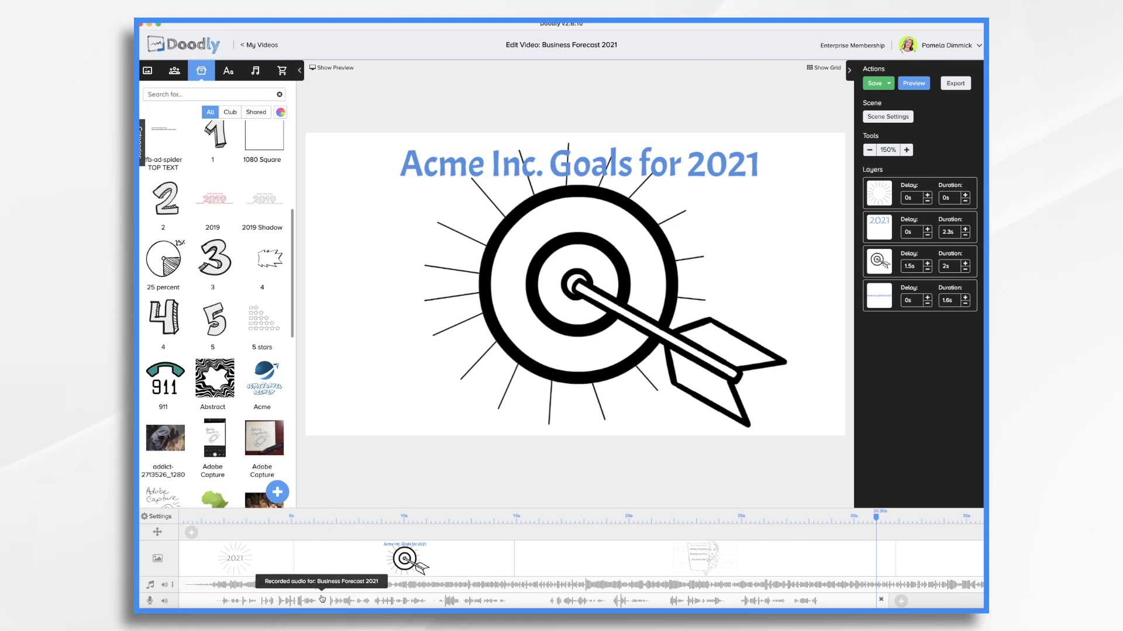
mouse_move(791, 581)
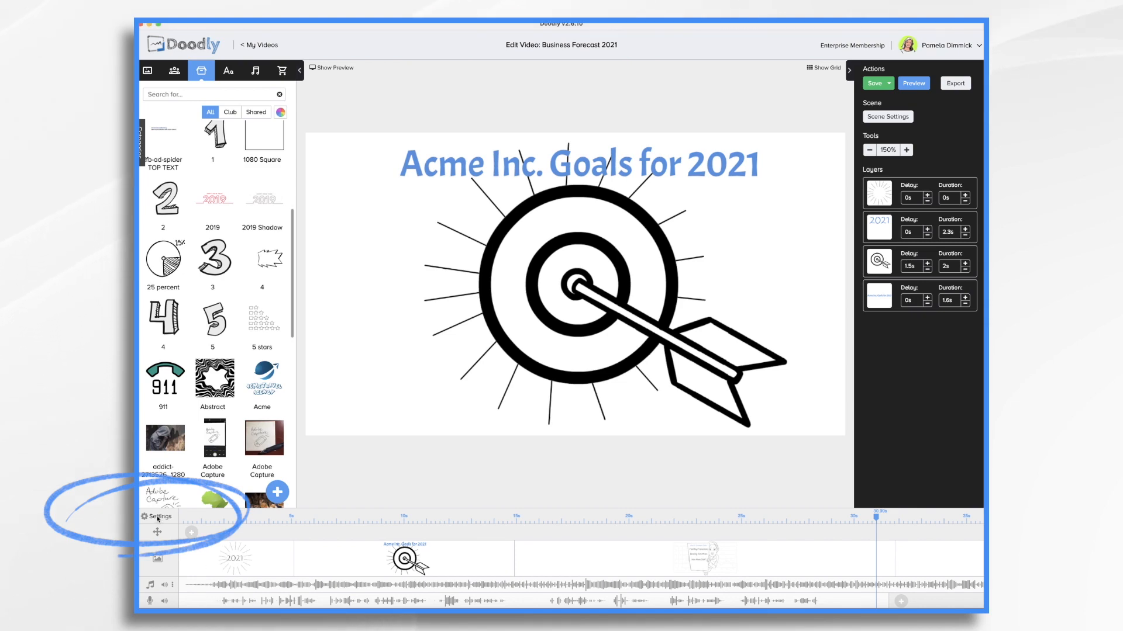
Set Subtitles to OFF in Video Settings and apply the change.
click(159, 516)
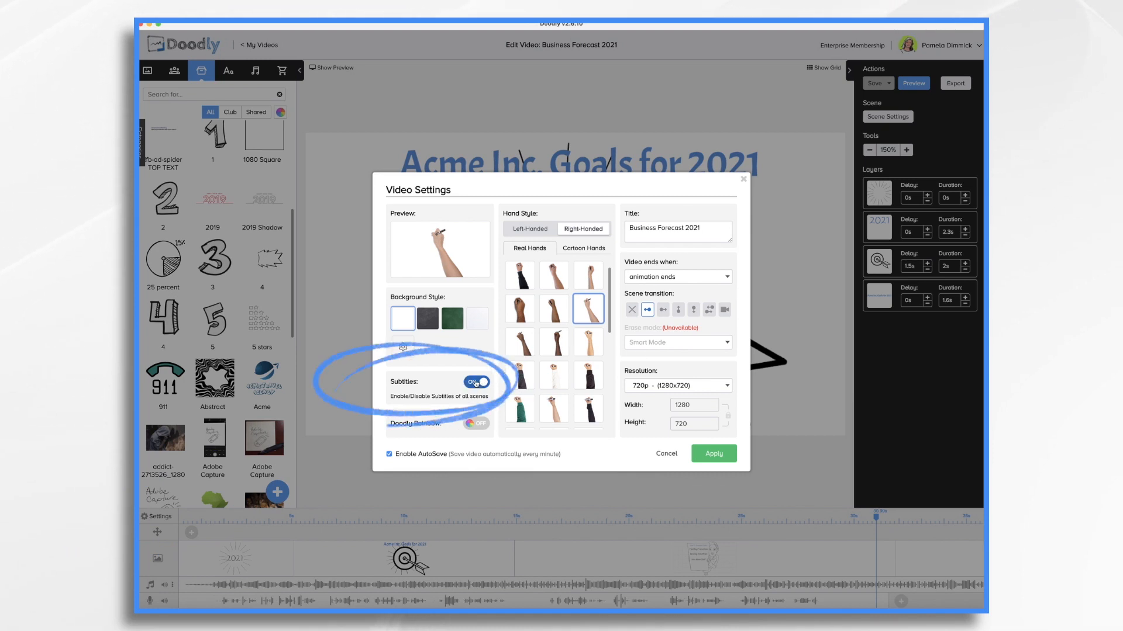
click(477, 381)
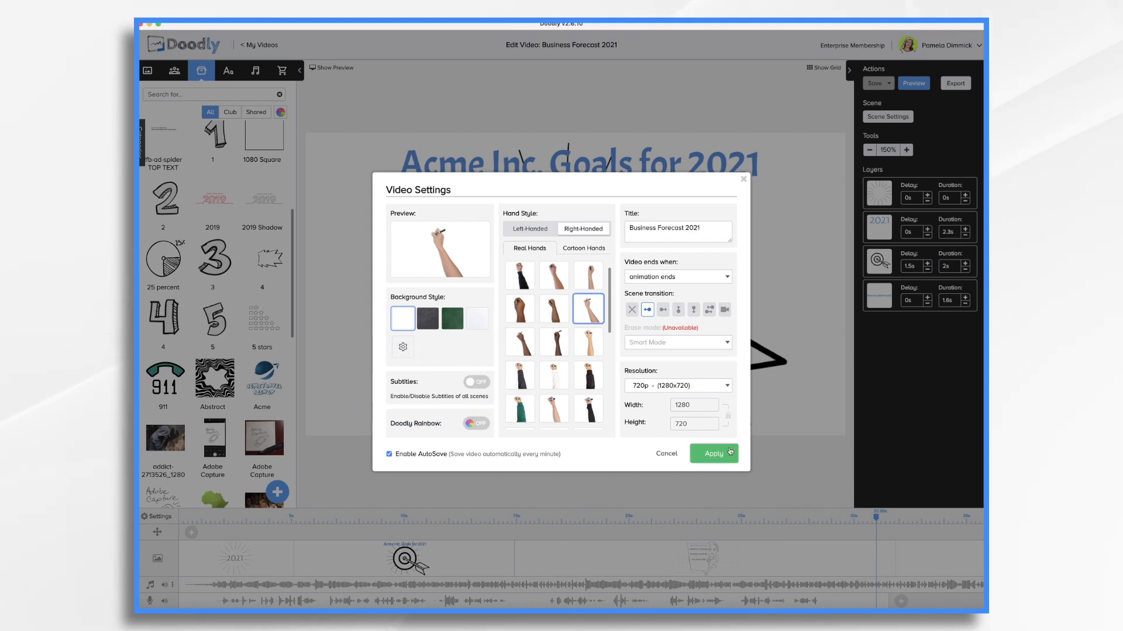
click(712, 454)
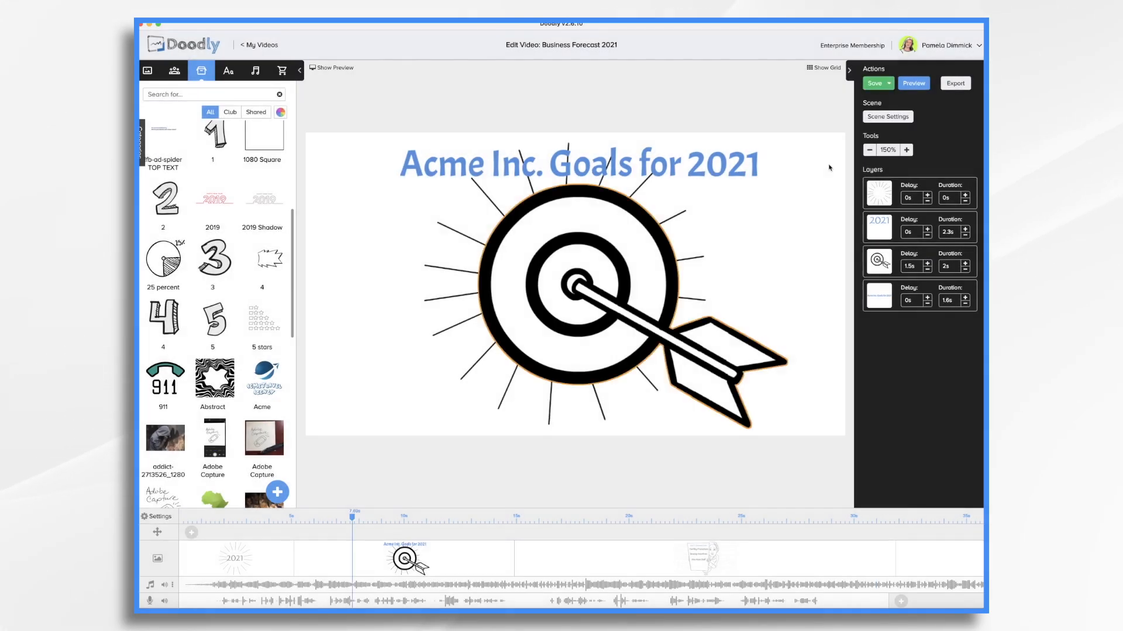